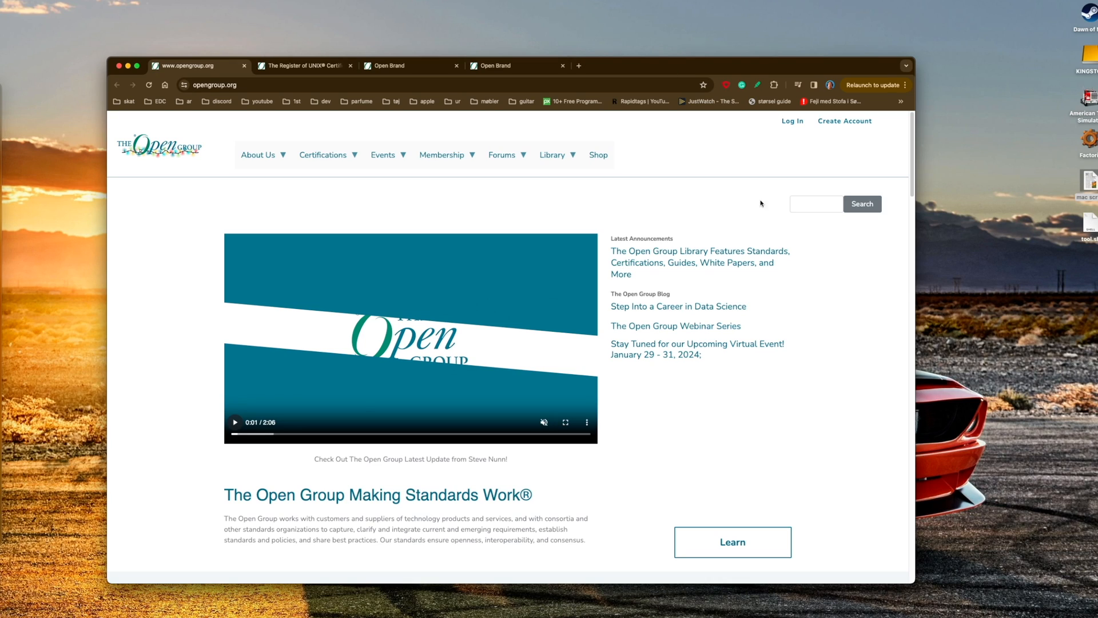
pyautogui.moveTo(814, 378)
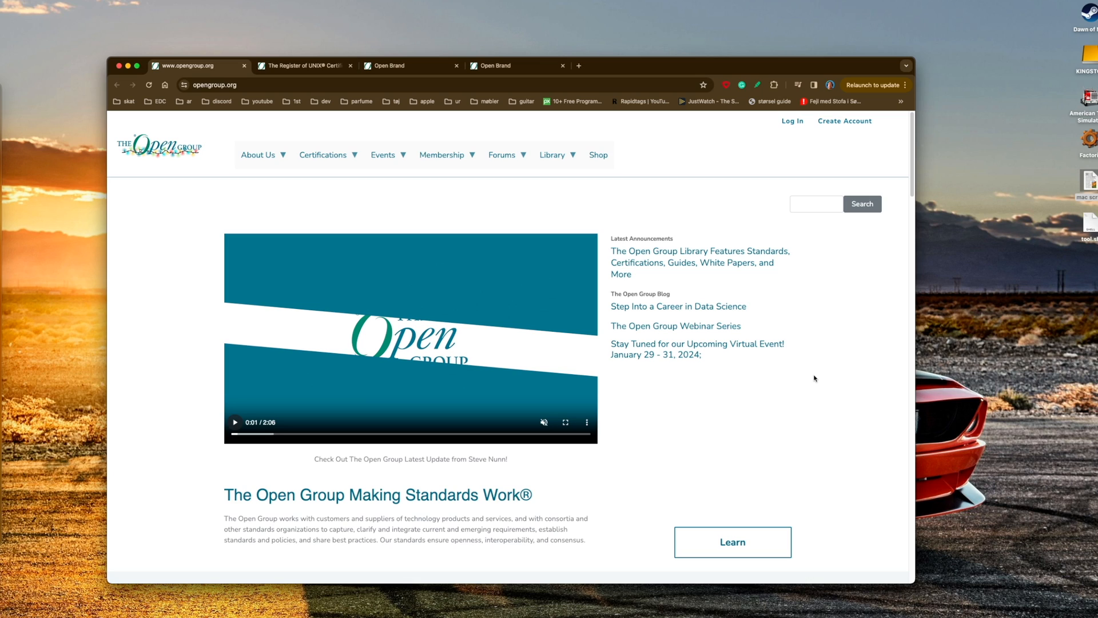
pyautogui.moveTo(549, 343)
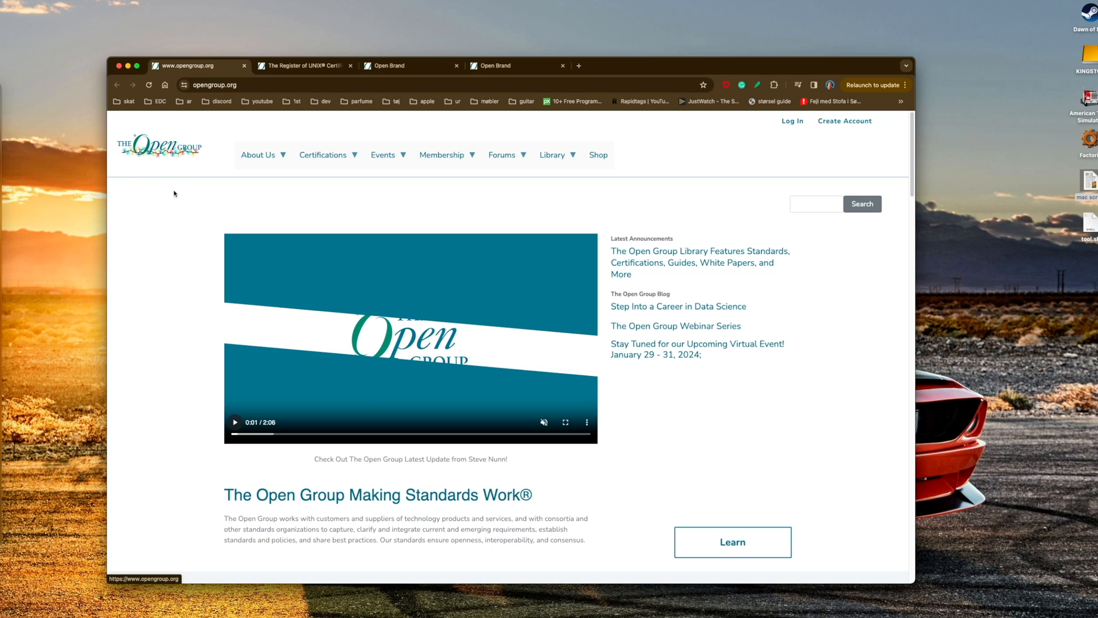
# Scroll the page, then switch to the 'The Register of UNIX Certified Products' tab
pyautogui.scroll(-3)
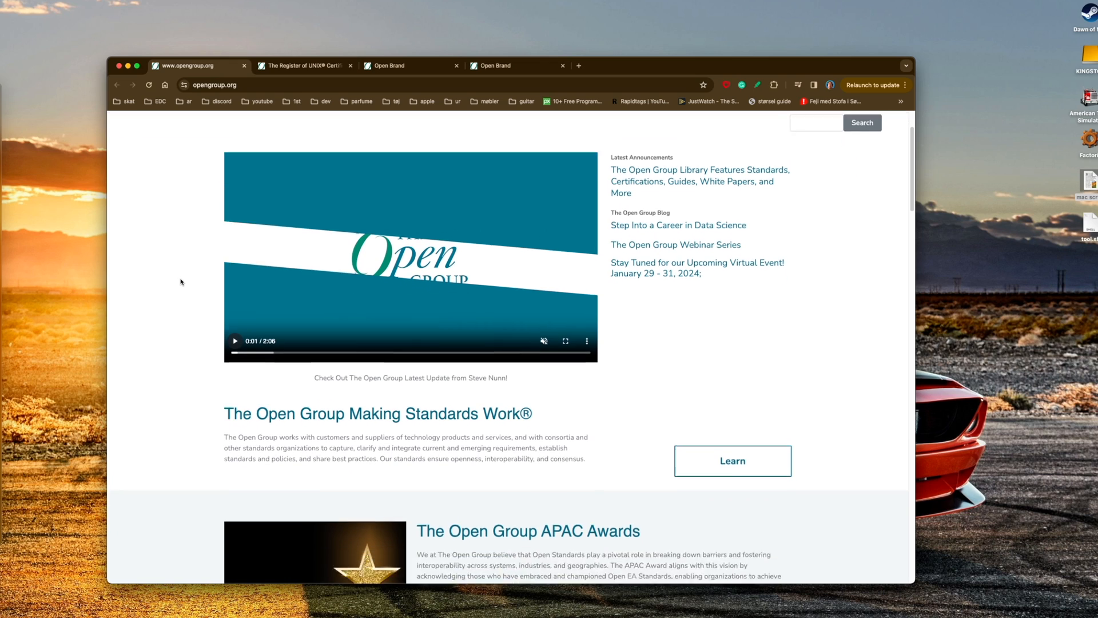
pyautogui.scroll(-3)
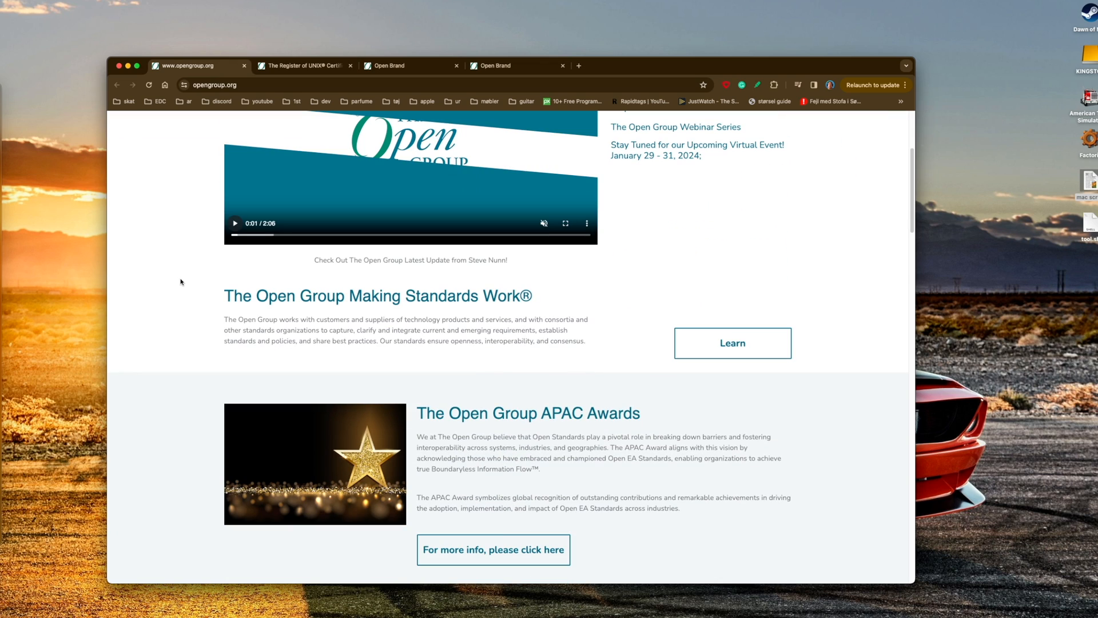
pyautogui.scroll(-3)
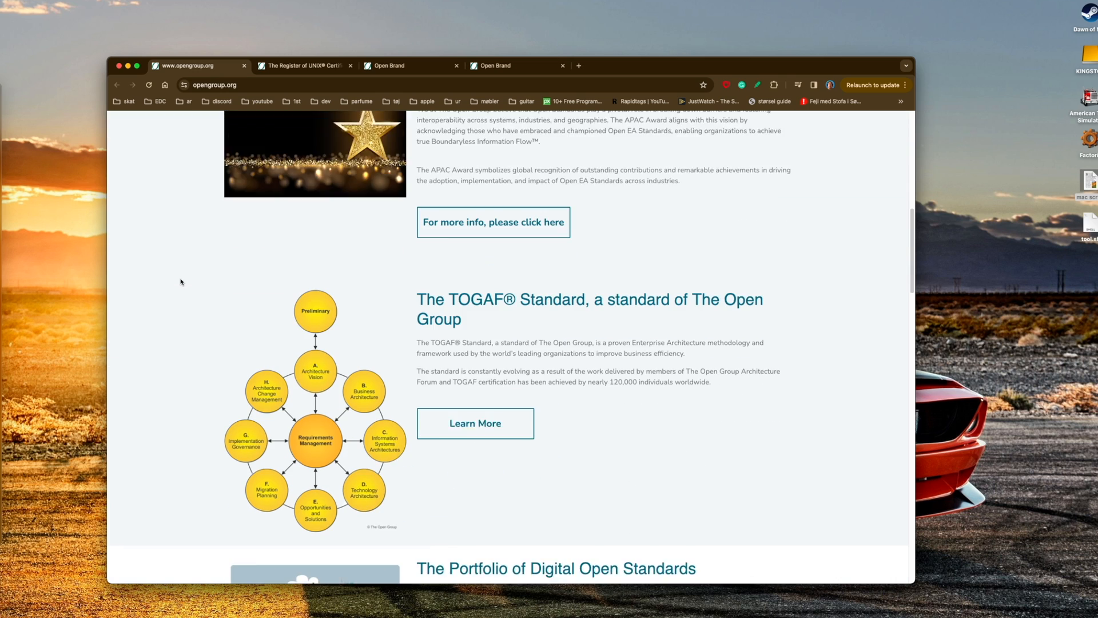
pyautogui.scroll(-3)
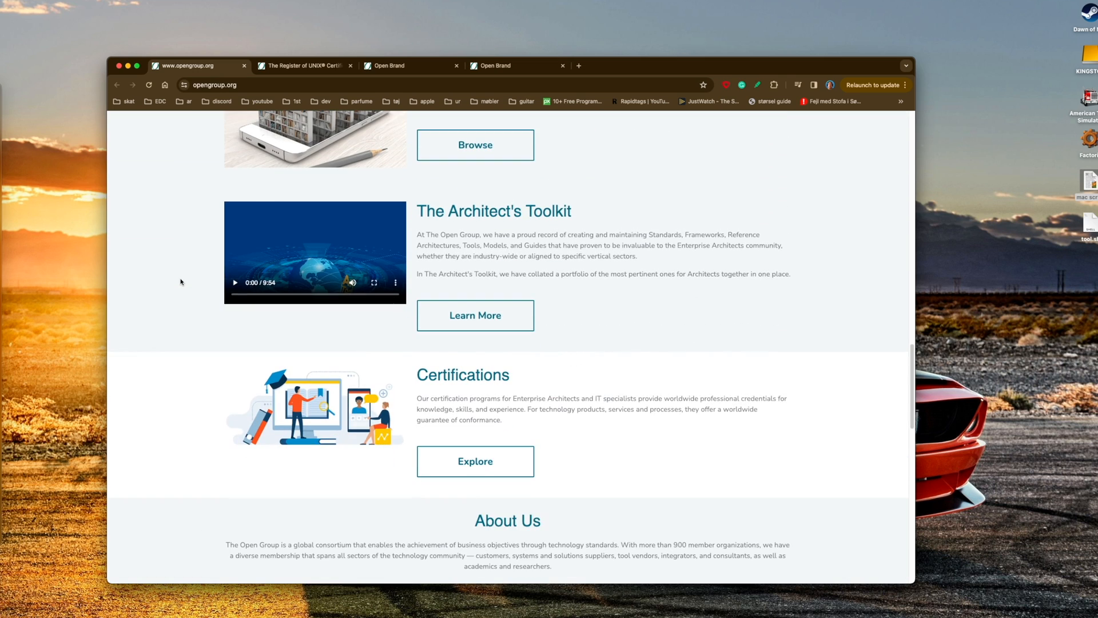
pyautogui.scroll(3)
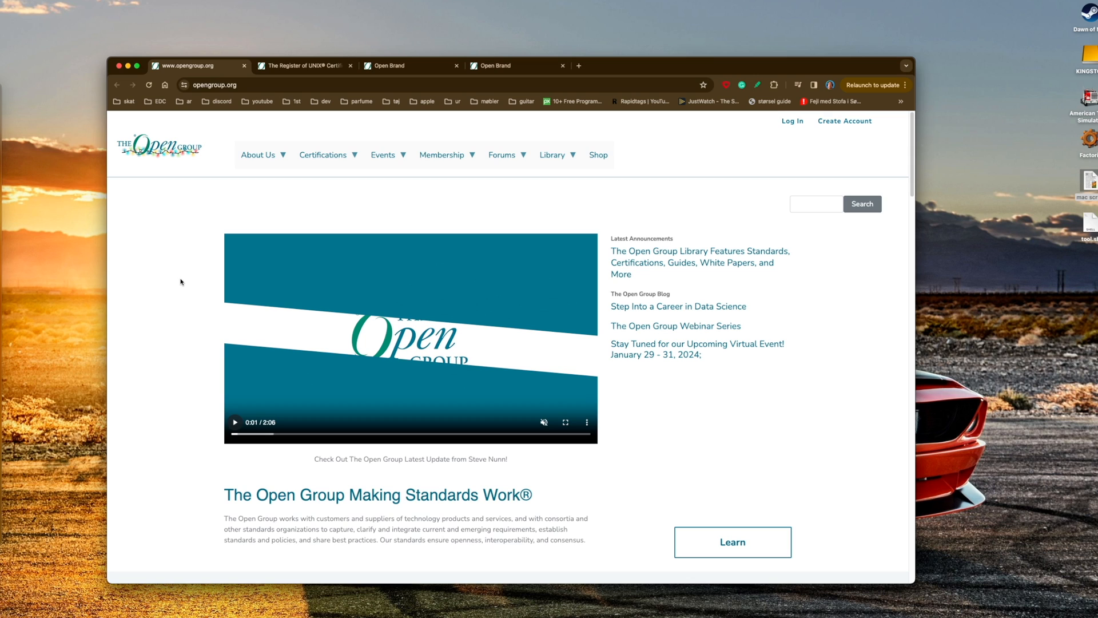
pyautogui.click(303, 65)
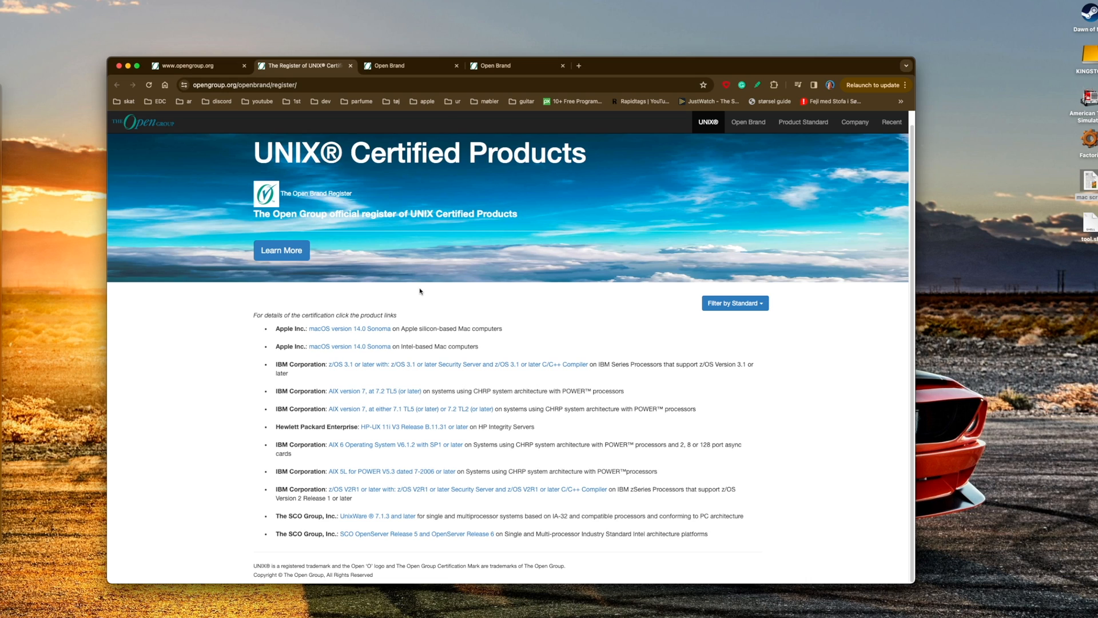
pyautogui.moveTo(231, 524)
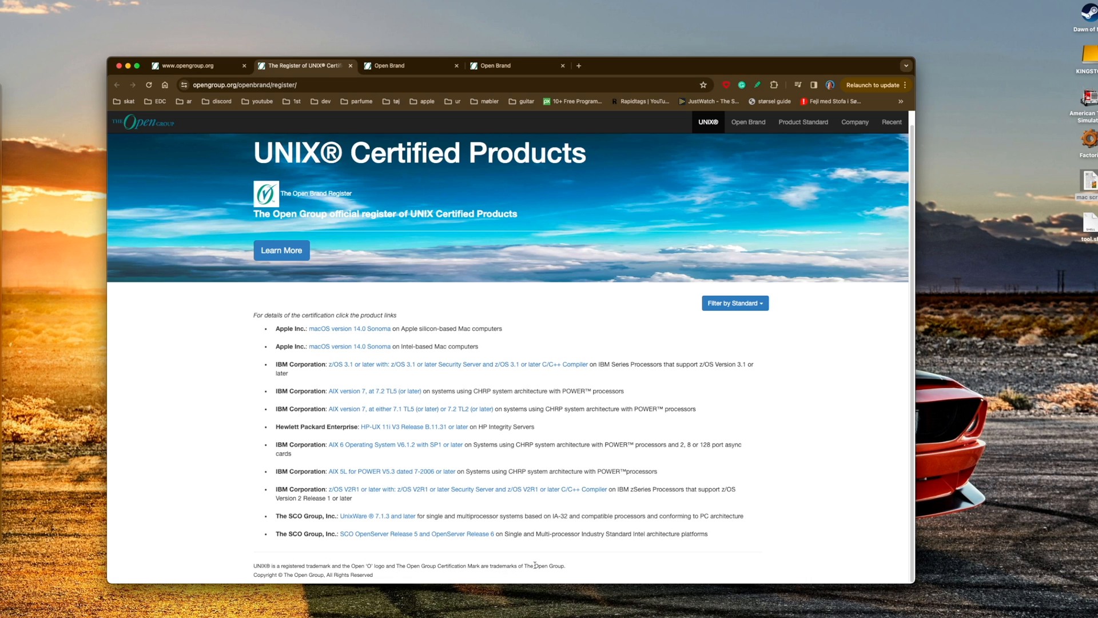
pyautogui.moveTo(453, 489)
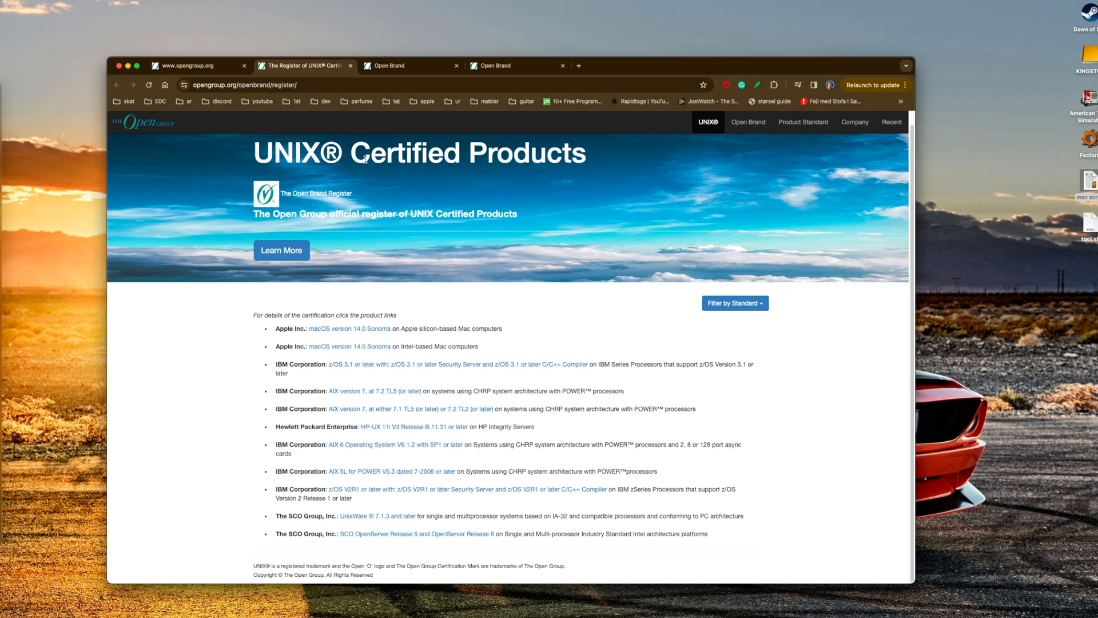
pyautogui.moveTo(396, 261)
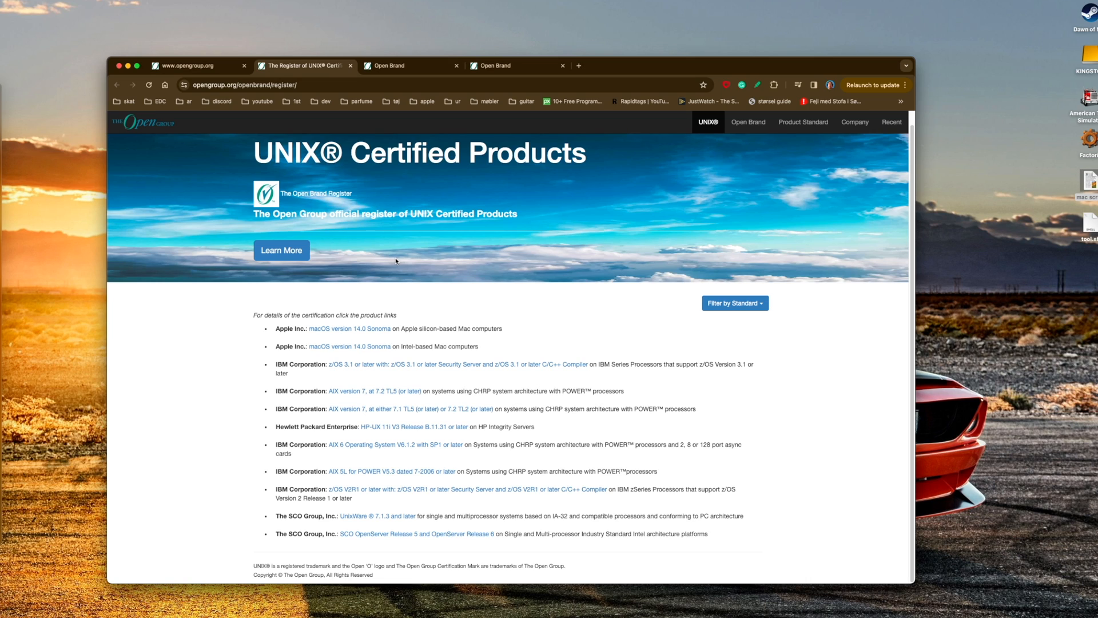
pyautogui.moveTo(282, 405)
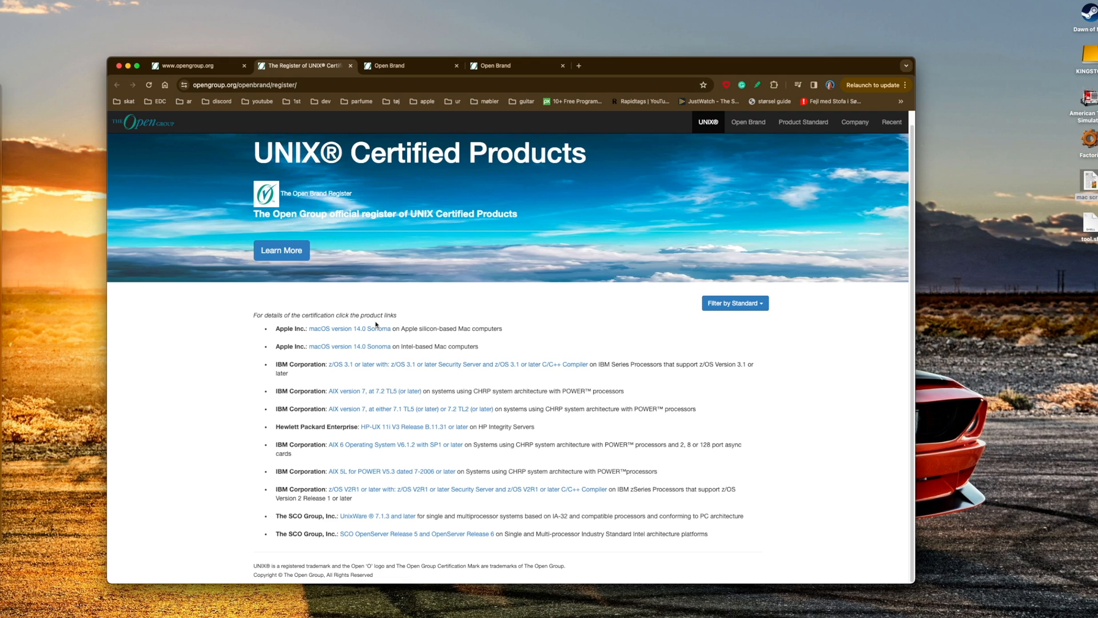
# Filter the register by product standard to view UNIX 03, UNIX 98 and UNIX V7 products
pyautogui.click(733, 302)
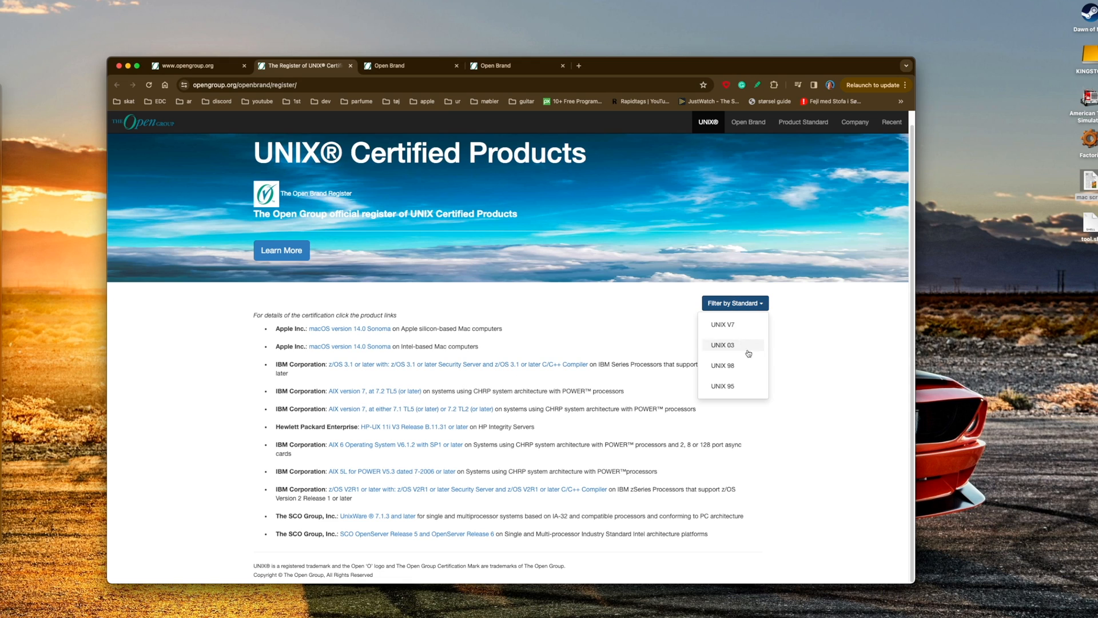
pyautogui.click(722, 386)
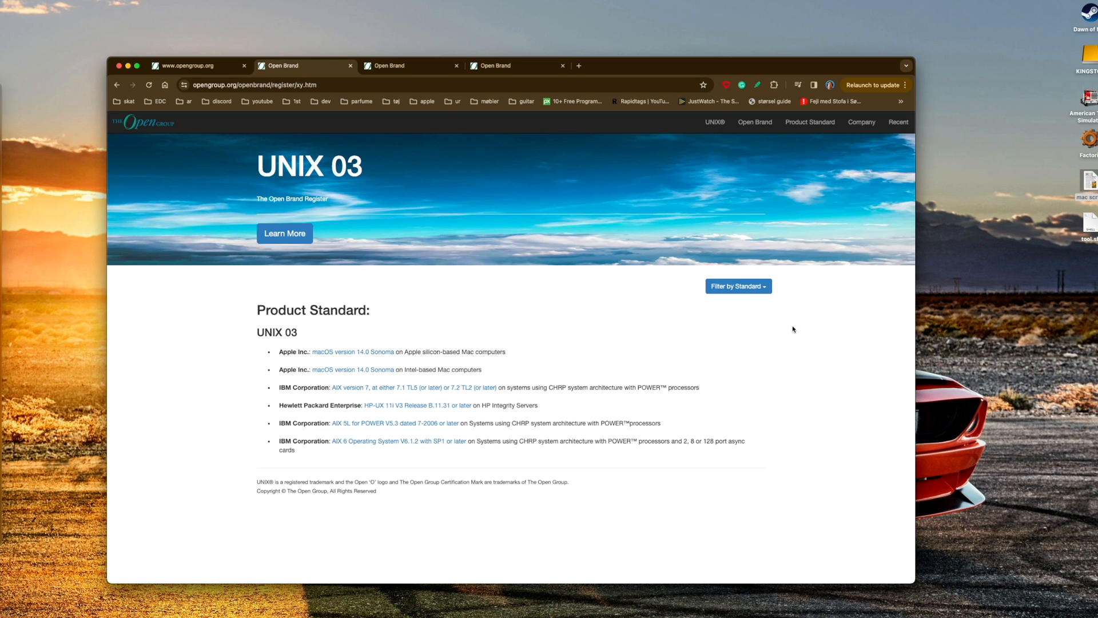
pyautogui.moveTo(755, 317)
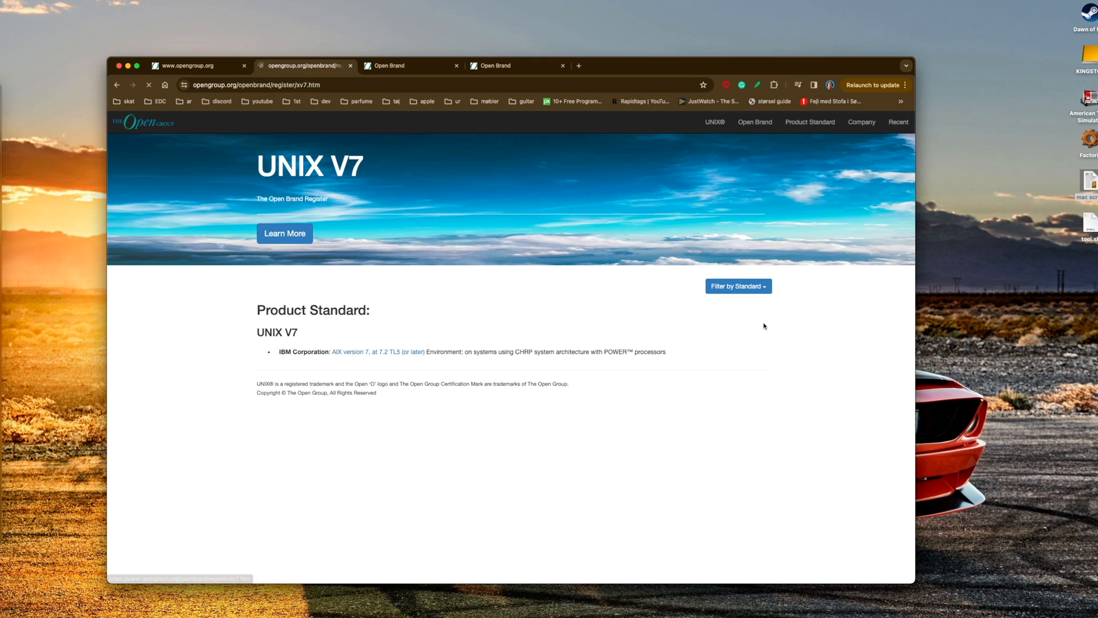
pyautogui.click(737, 286)
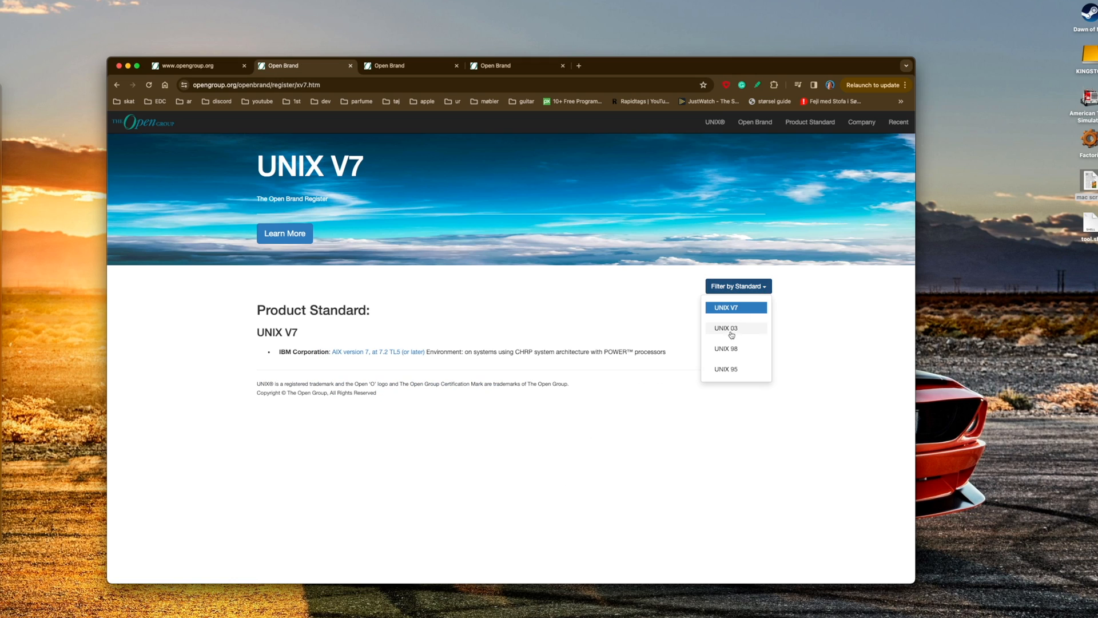
pyautogui.click(726, 328)
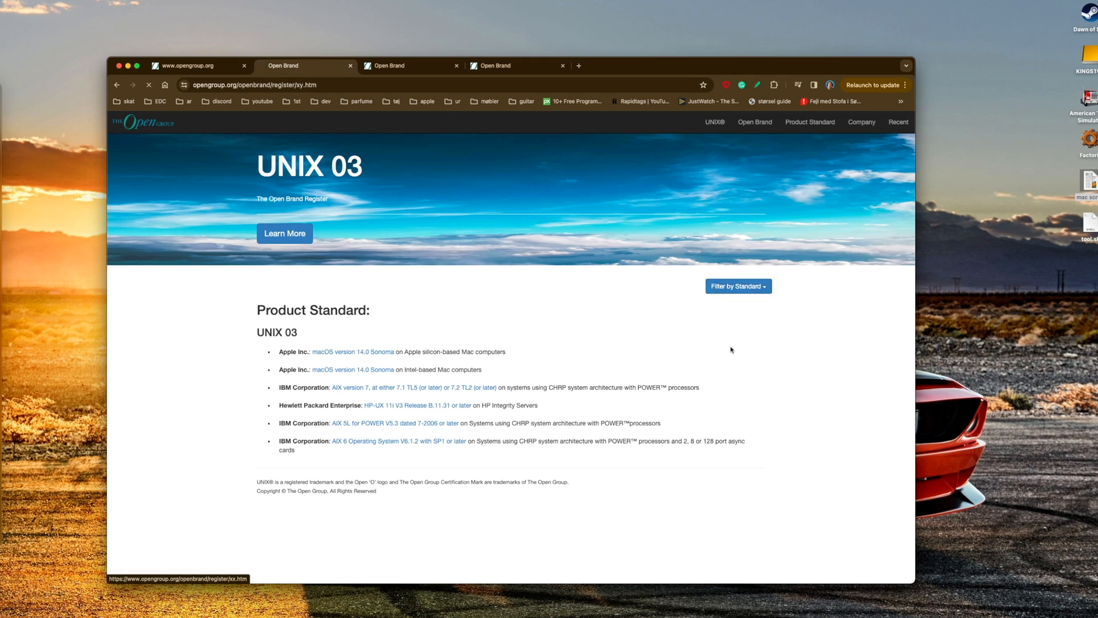
pyautogui.click(737, 286)
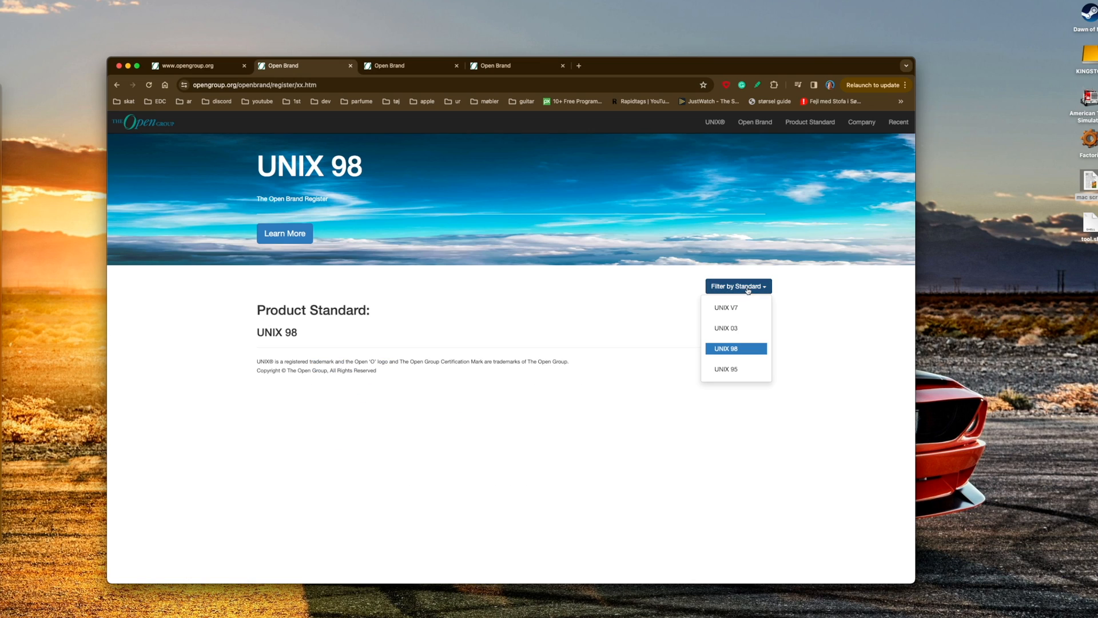
pyautogui.click(726, 308)
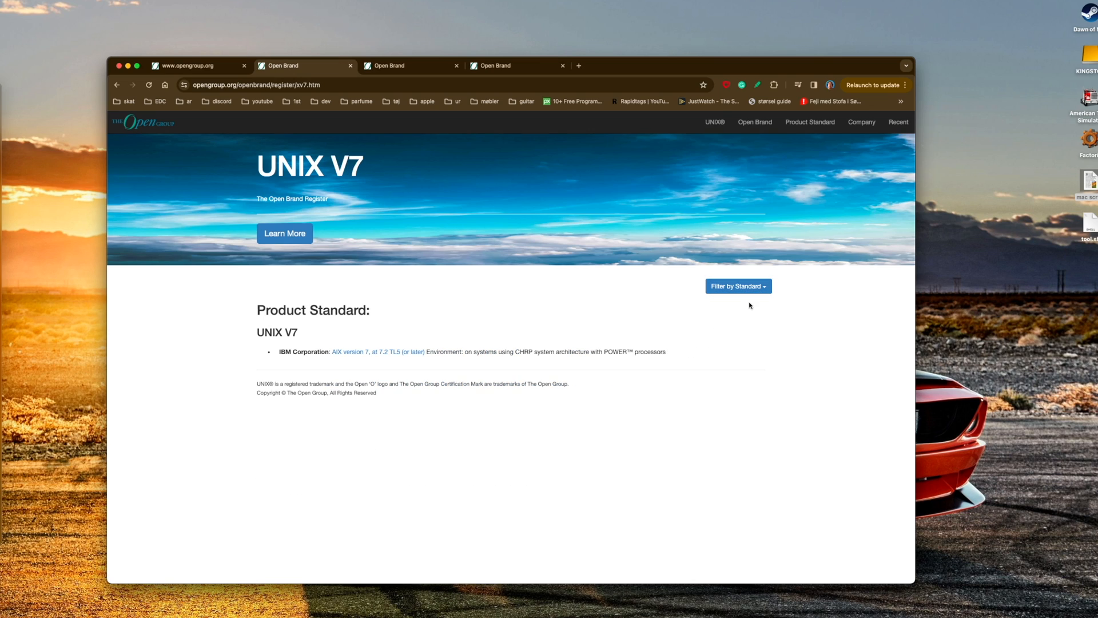
pyautogui.moveTo(611, 311)
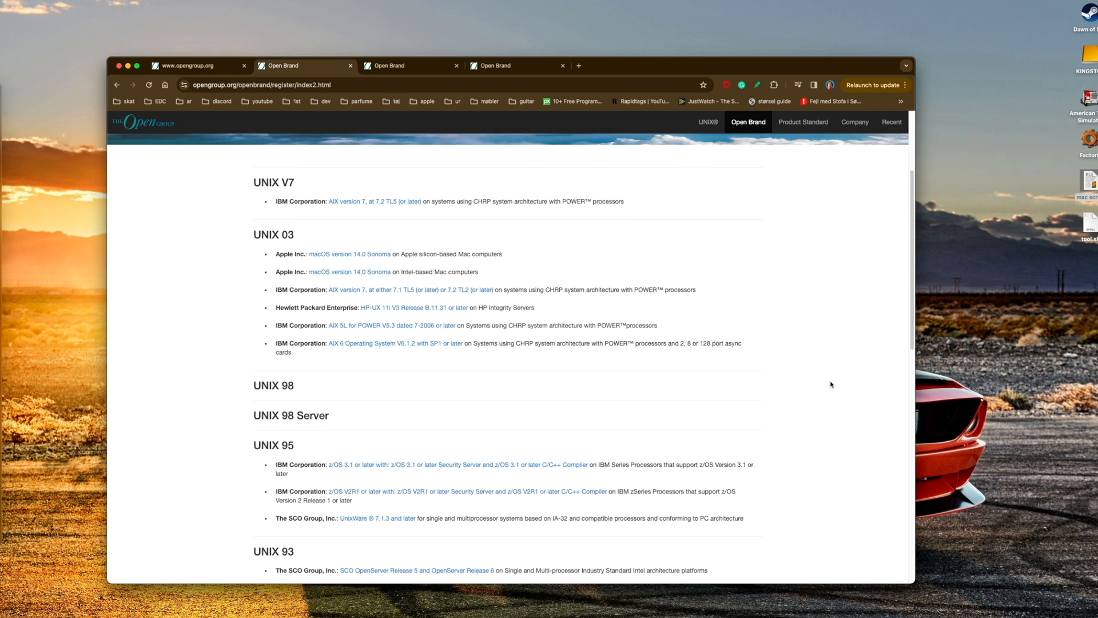
pyautogui.scroll(-3)
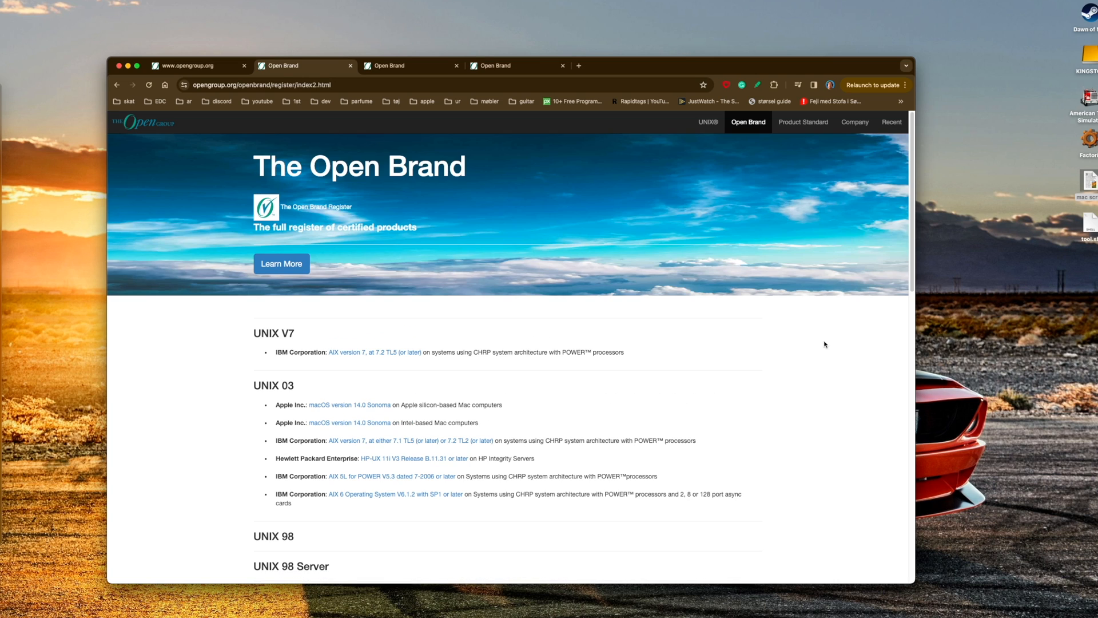
# Browse the register by product standard, then switch to the Company view
pyautogui.click(802, 122)
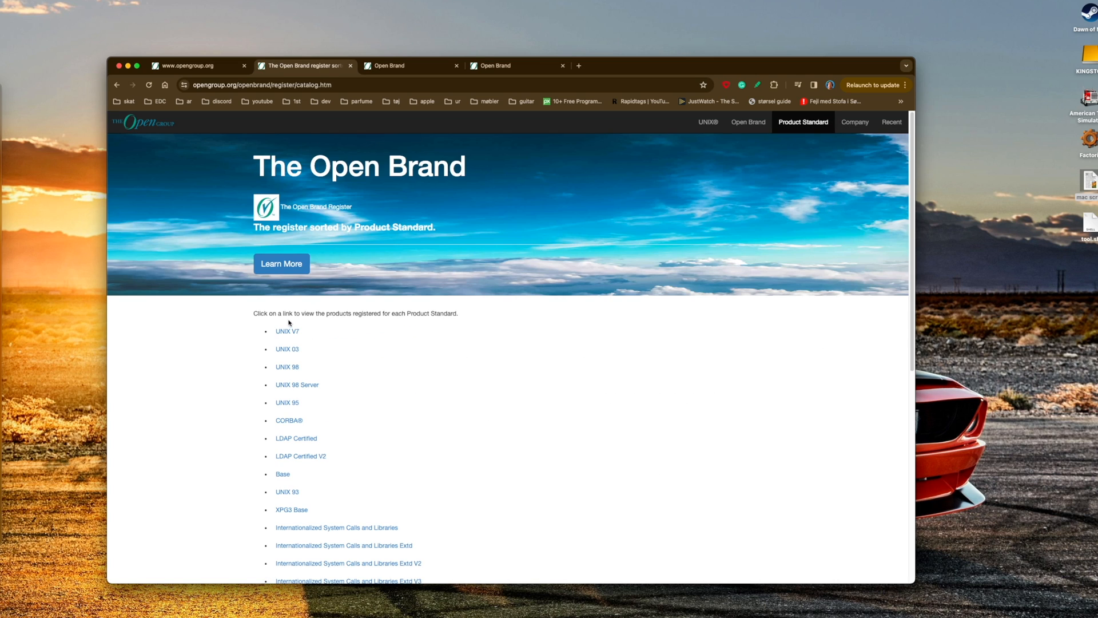
pyautogui.moveTo(404, 323)
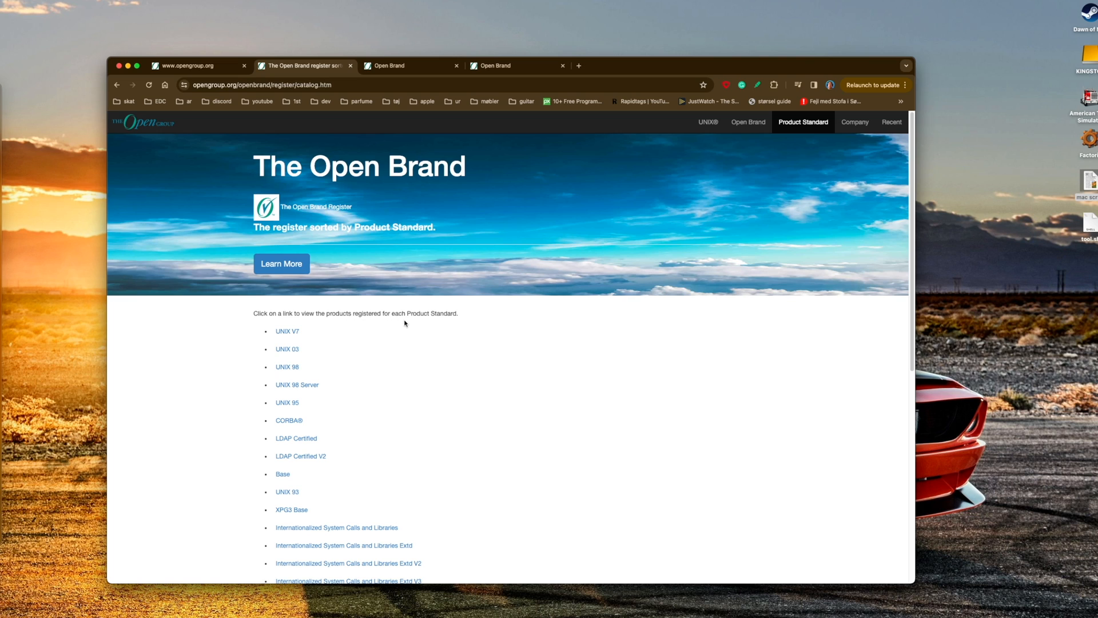
pyautogui.scroll(-3)
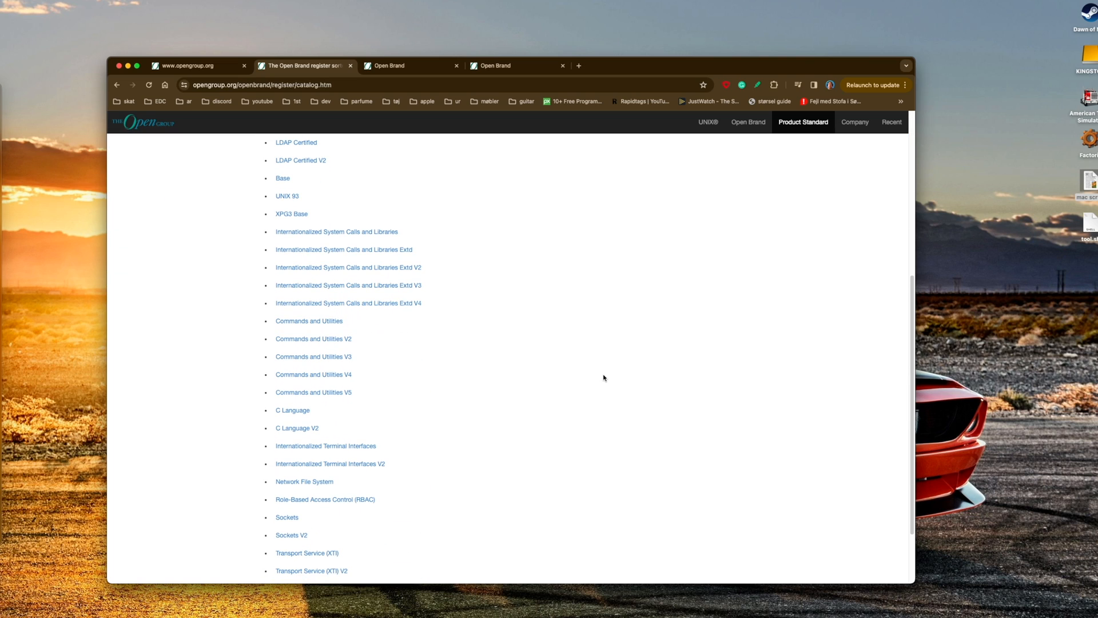
pyautogui.scroll(-3)
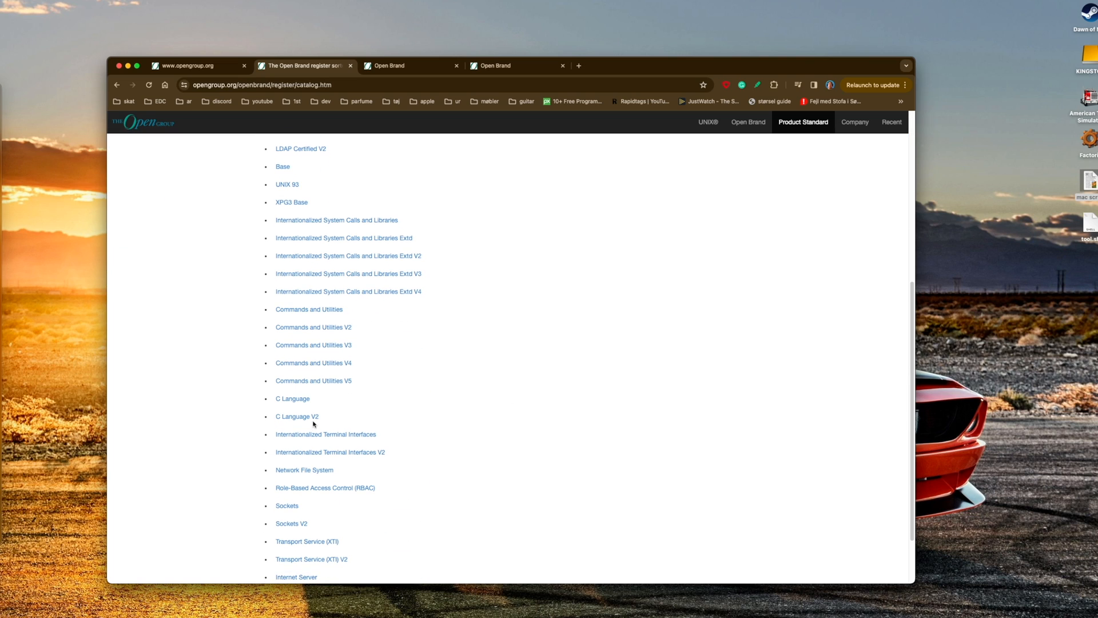
pyautogui.scroll(-3)
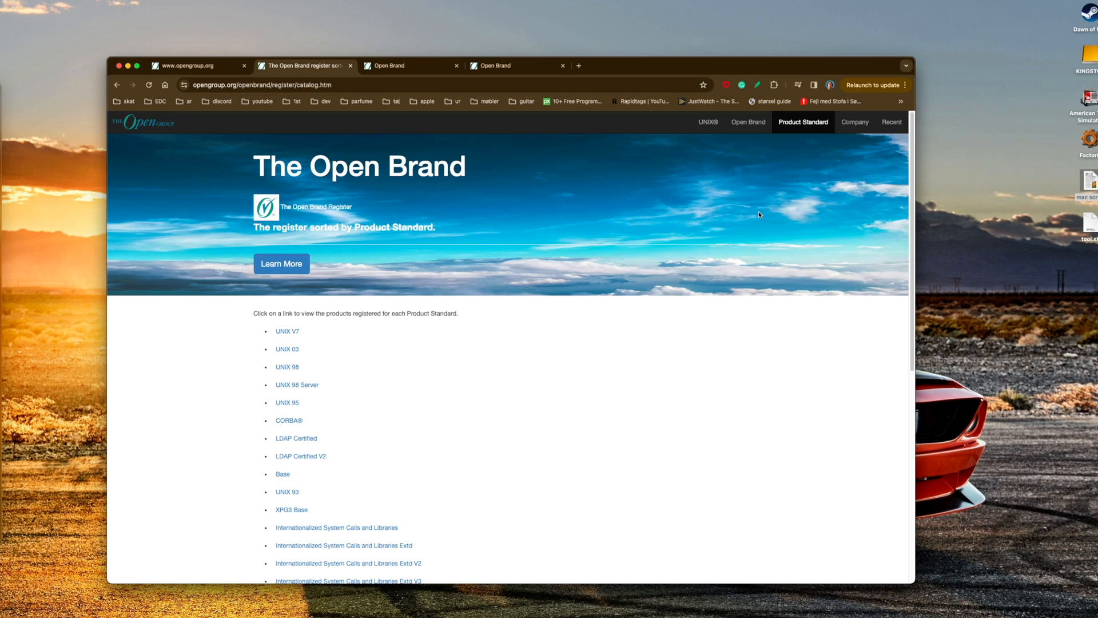
pyautogui.click(854, 122)
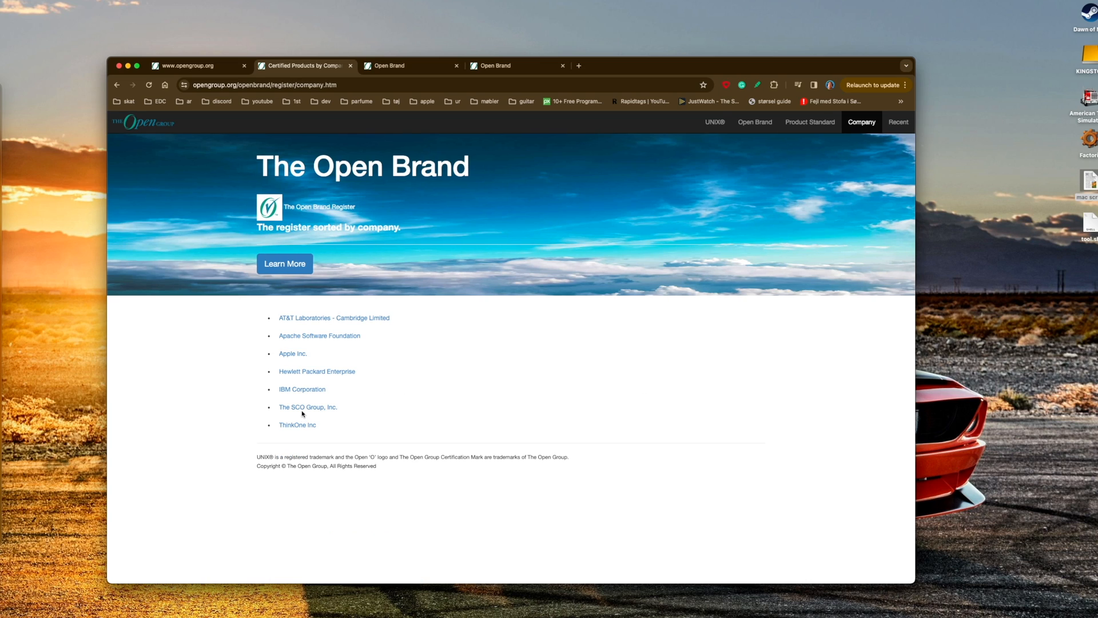
pyautogui.moveTo(302, 390)
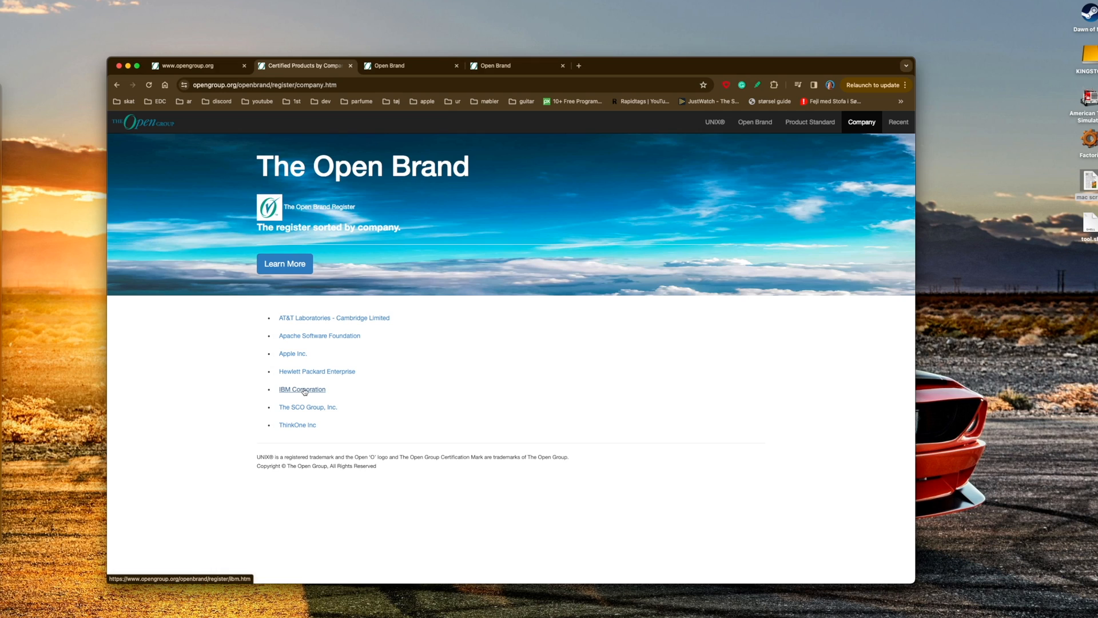
pyautogui.moveTo(292, 353)
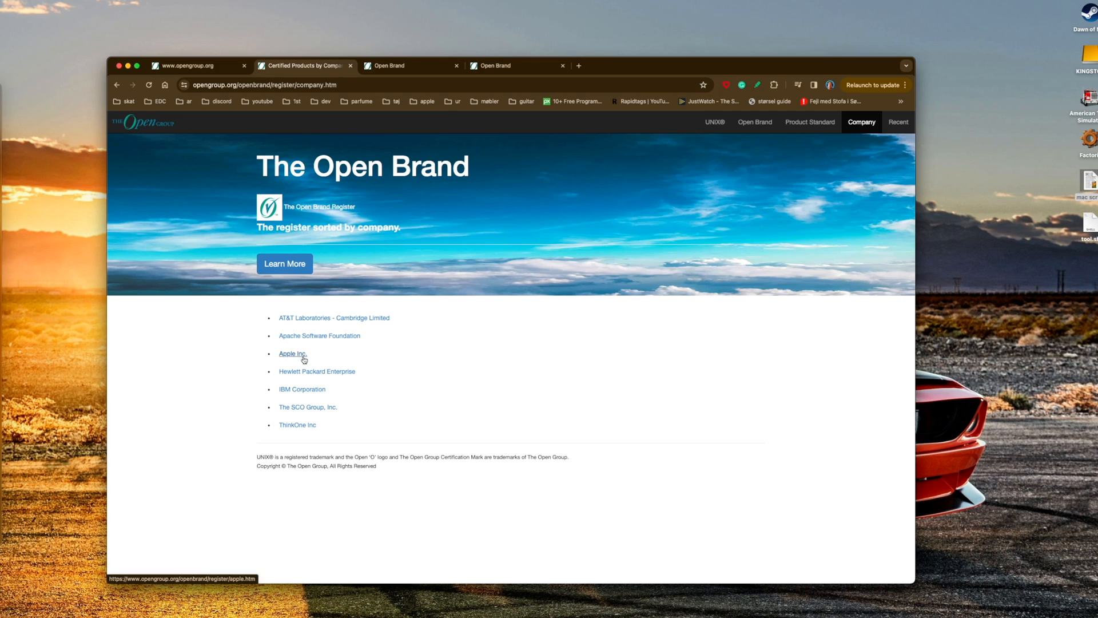
pyautogui.moveTo(307, 326)
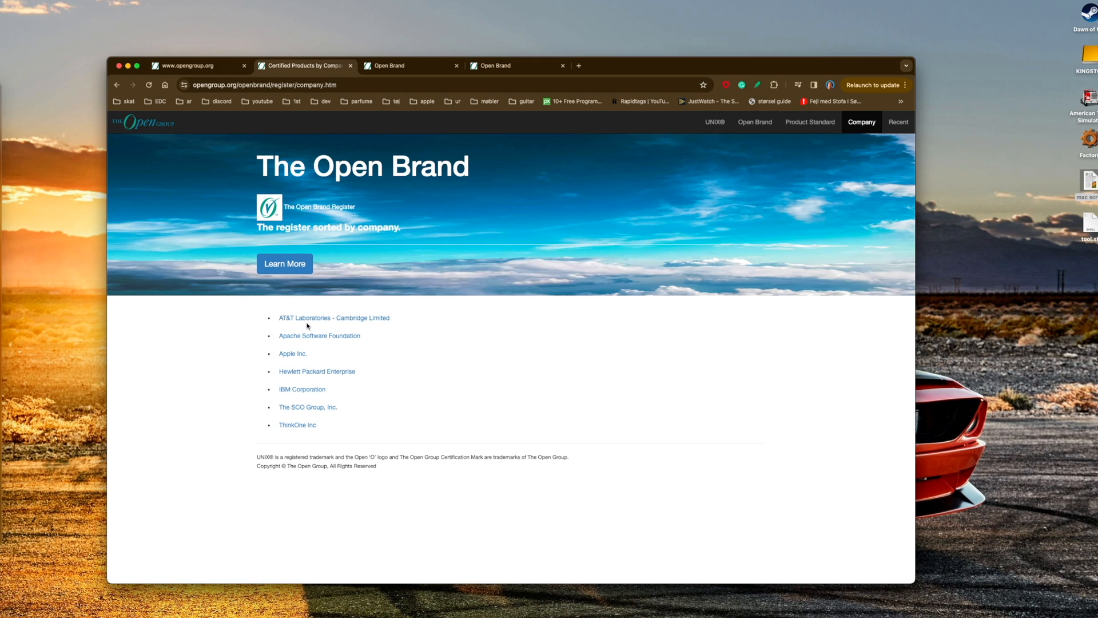
pyautogui.moveTo(691, 311)
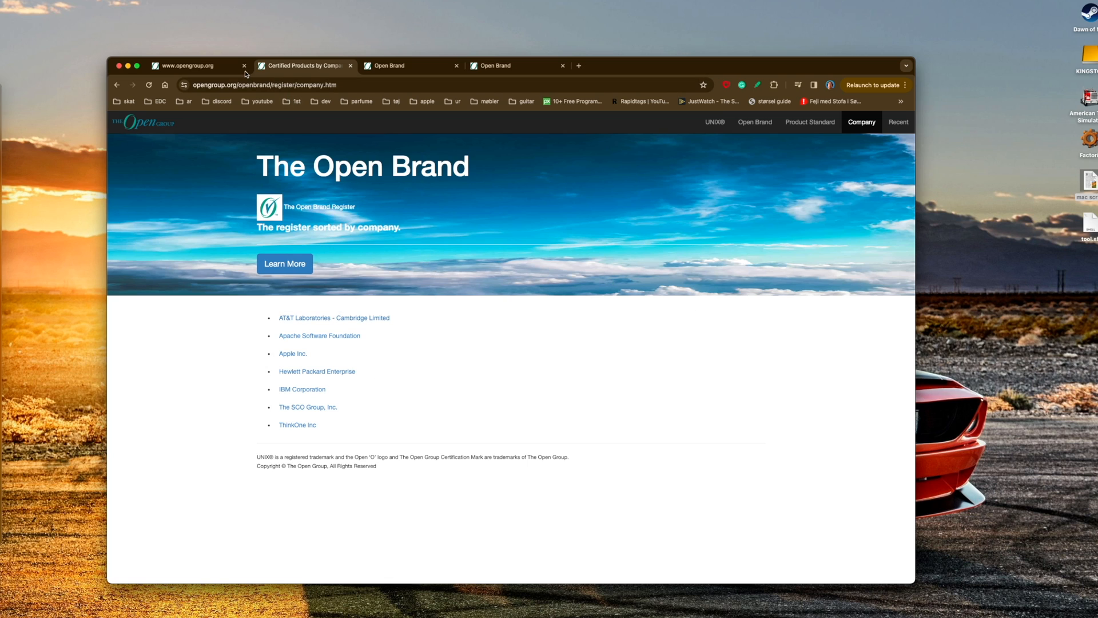
# On Apple's macOS 14.0 Sonoma UNIX 03 registration, highlight the environment text and open the Brand Certificate separately
pyautogui.click(409, 66)
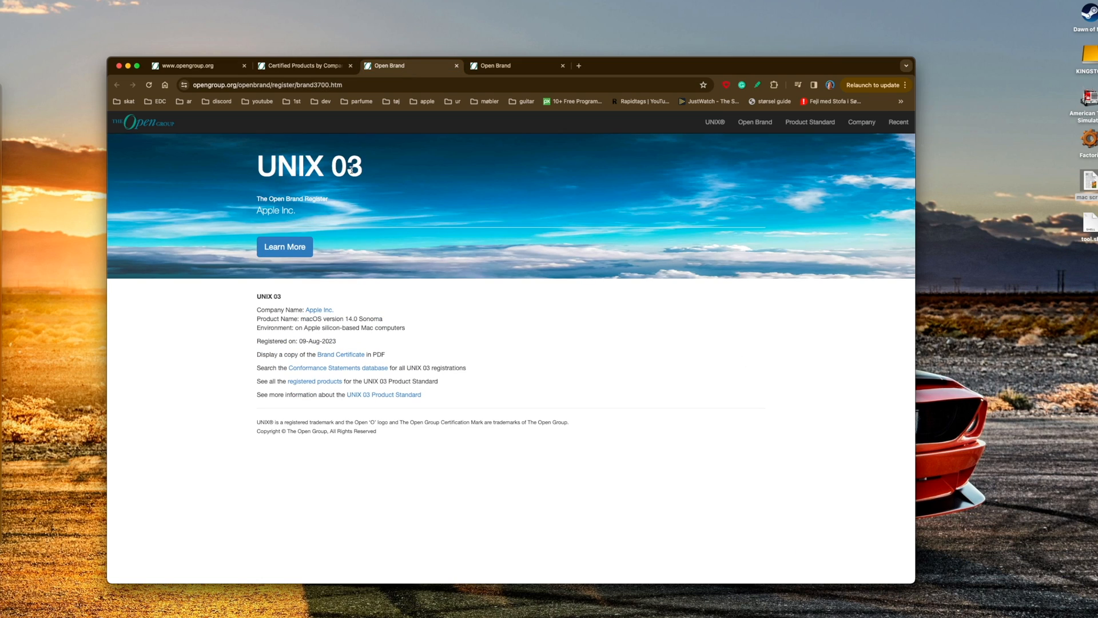
pyautogui.moveTo(311, 319)
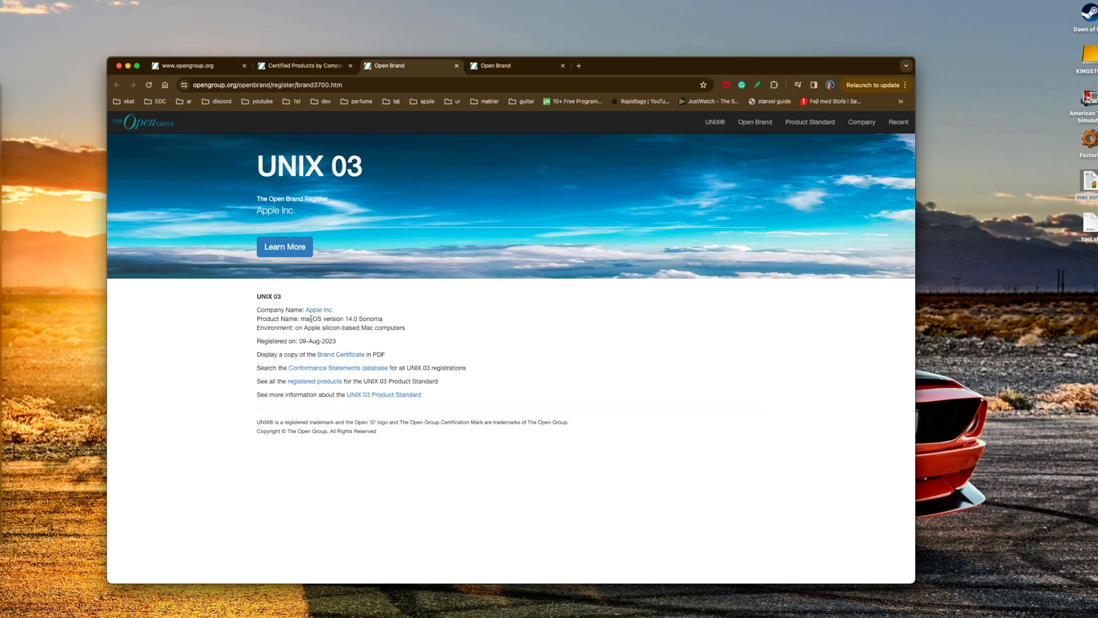
pyautogui.moveTo(324, 318); pyautogui.dragTo(357, 319)
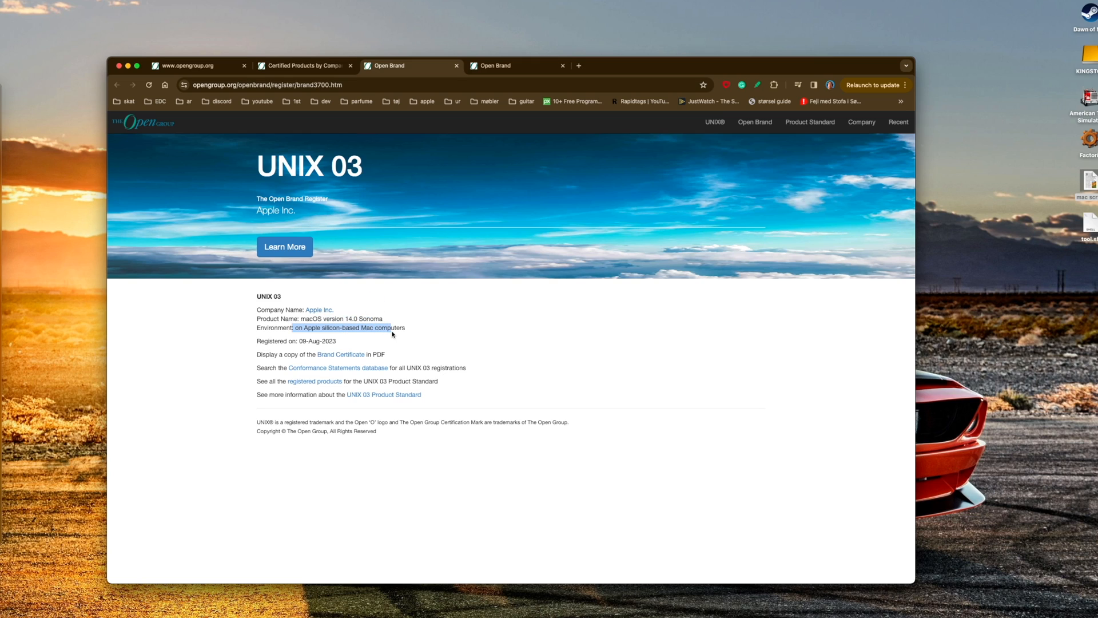
pyautogui.click(375, 343)
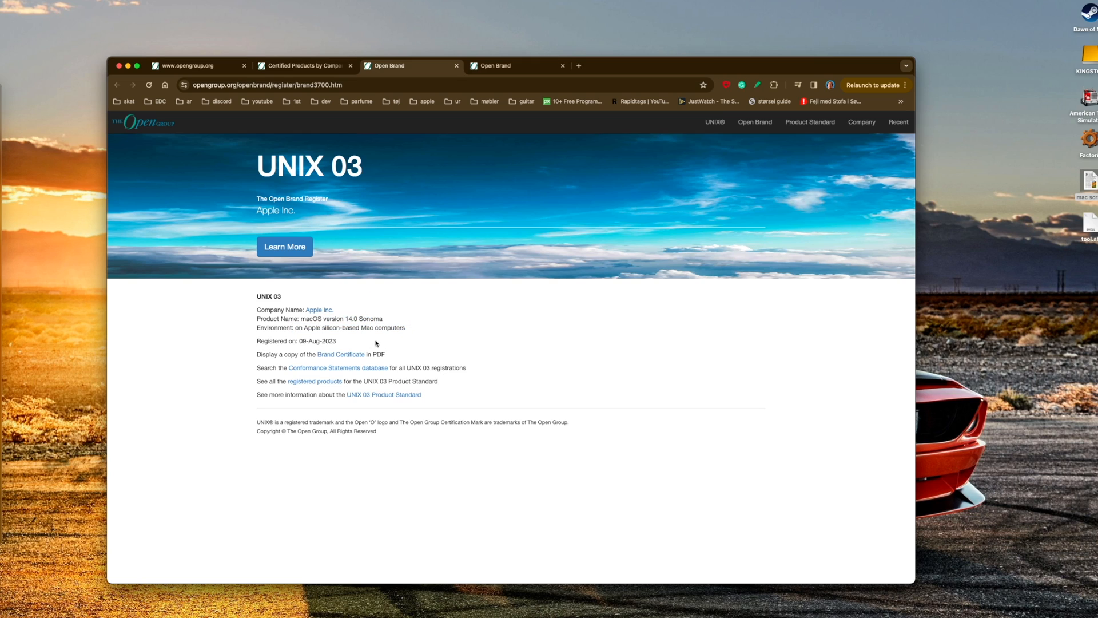
pyautogui.moveTo(335, 344)
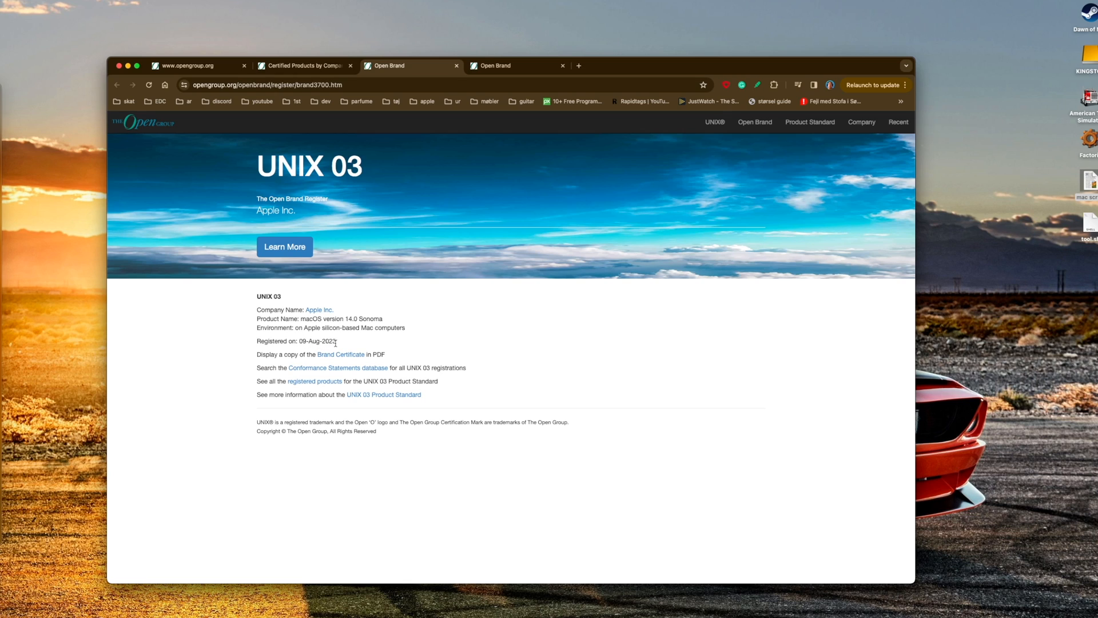
pyautogui.moveTo(341, 354)
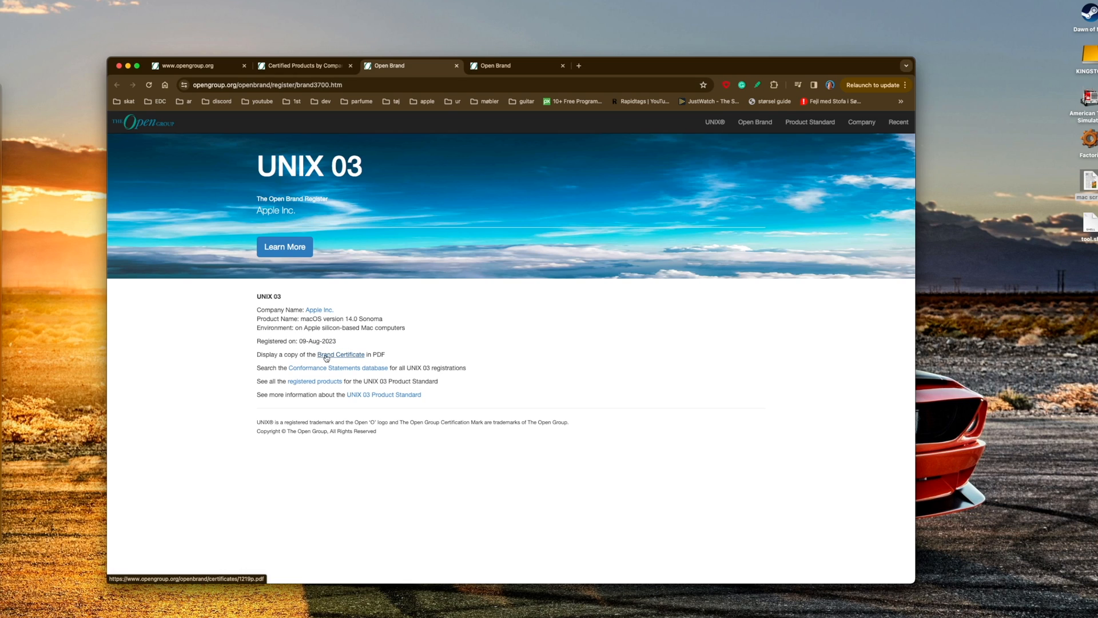
pyautogui.click(341, 354)
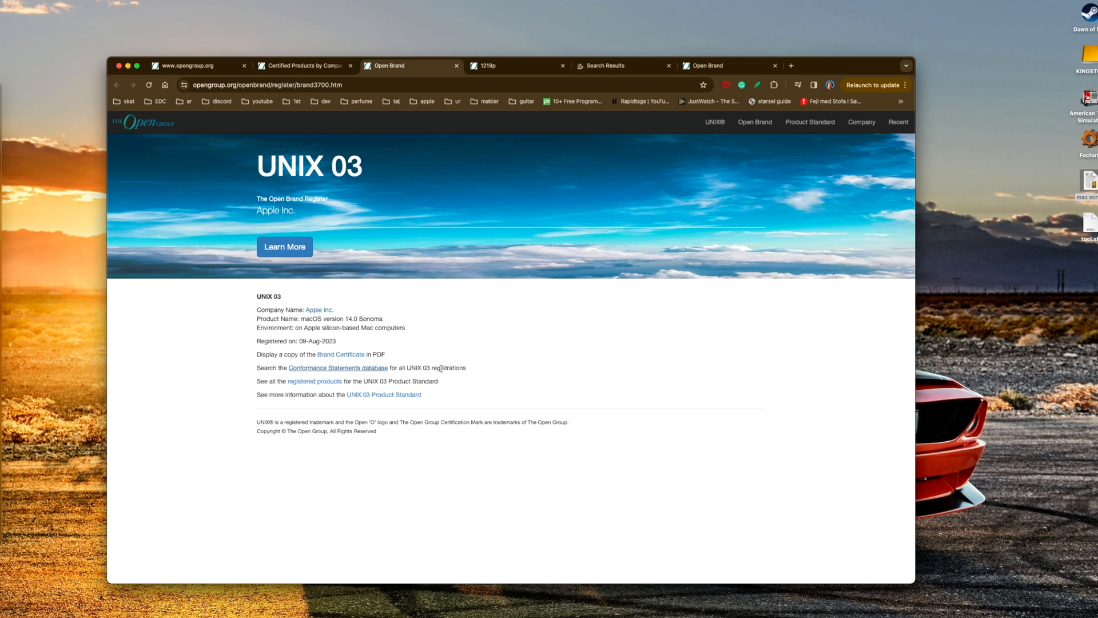
pyautogui.moveTo(314, 381)
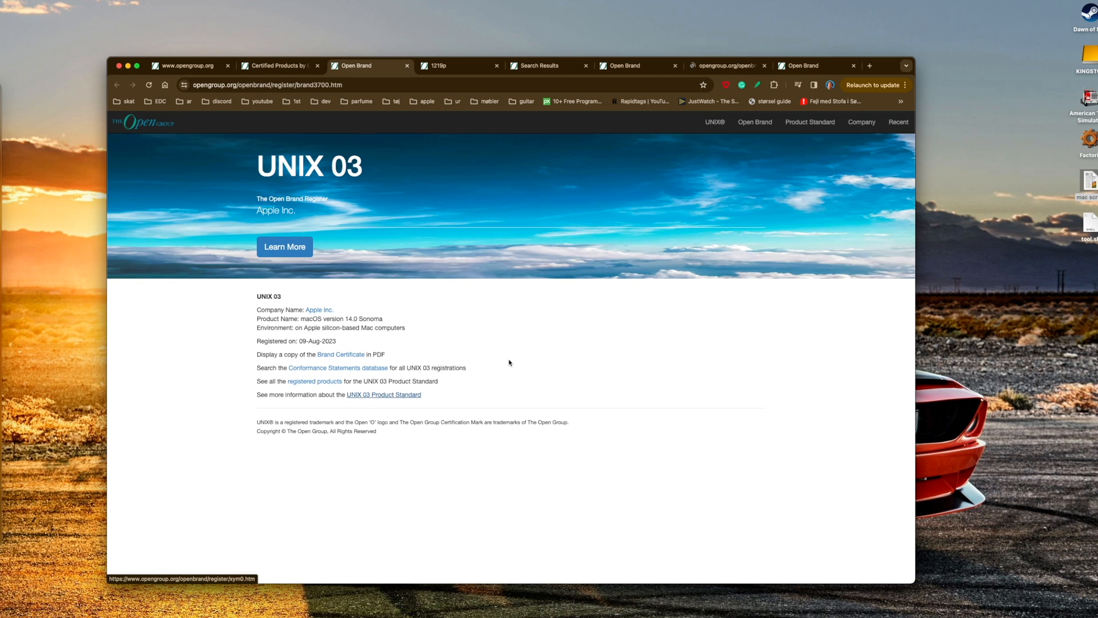
# View and scroll Apple's P1219 UNIX 03 Brand Certificate PDF for macOS 14.0 Sonoma
pyautogui.click(340, 353)
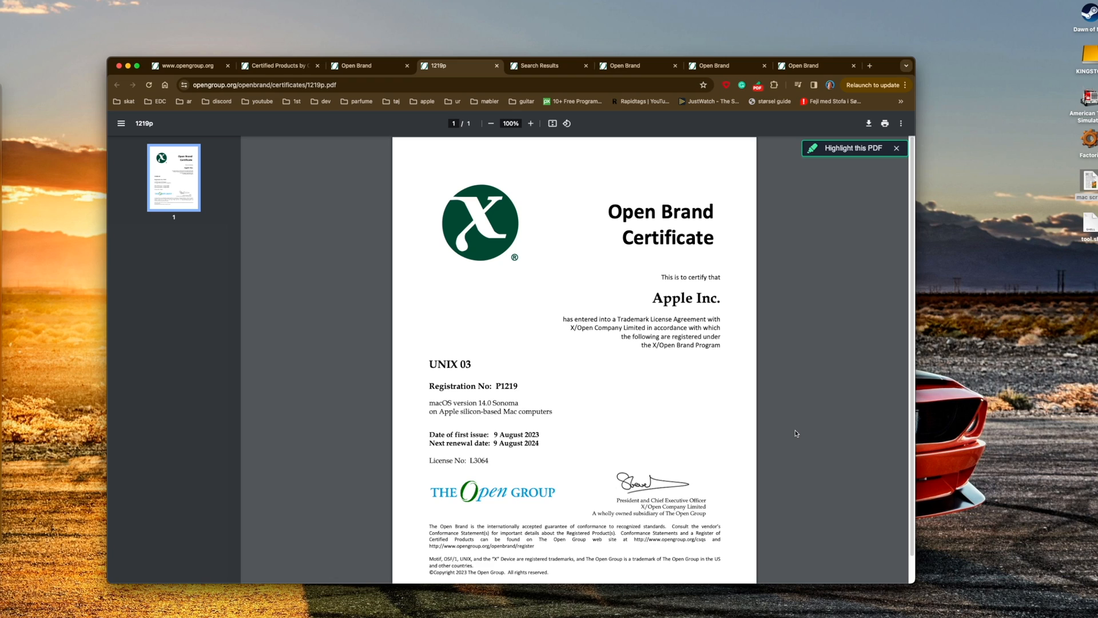
pyautogui.scroll(-3)
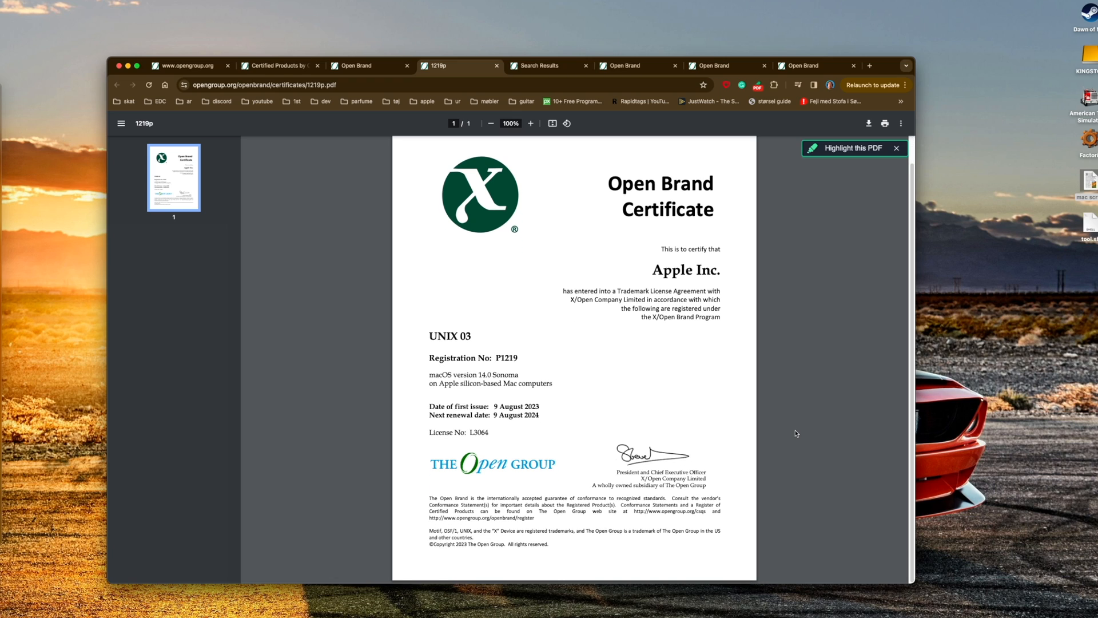
pyautogui.moveTo(790, 419)
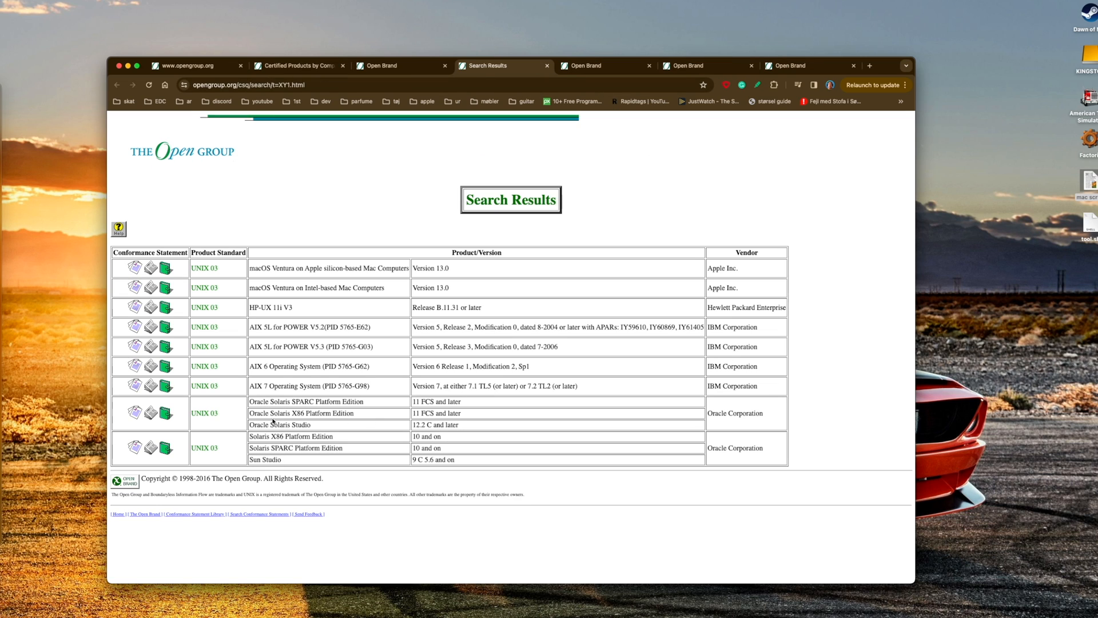
pyautogui.moveTo(274, 321)
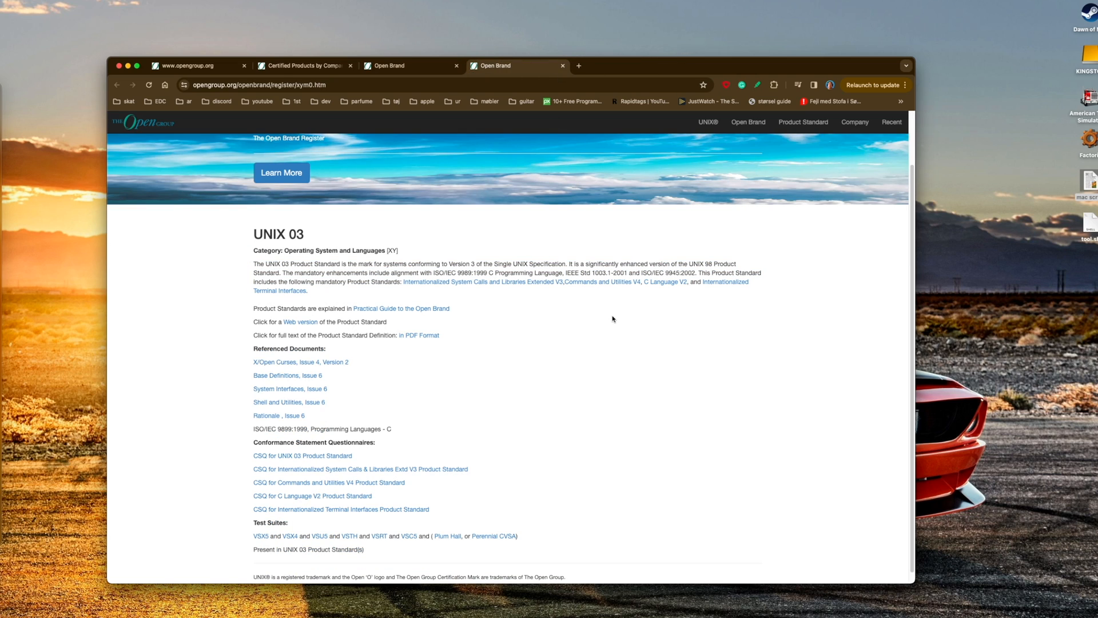
pyautogui.moveTo(341, 264)
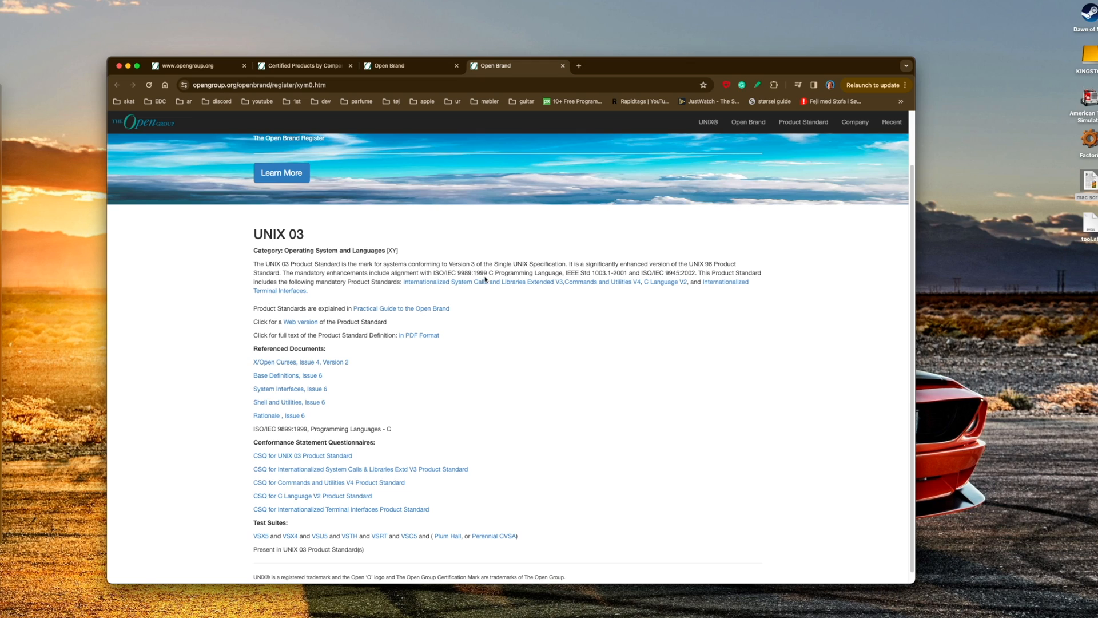
# Highlight the ISO/IEC standards sentence in the UNIX 03 Product Standard description
pyautogui.moveTo(473, 264); pyautogui.dragTo(456, 272)
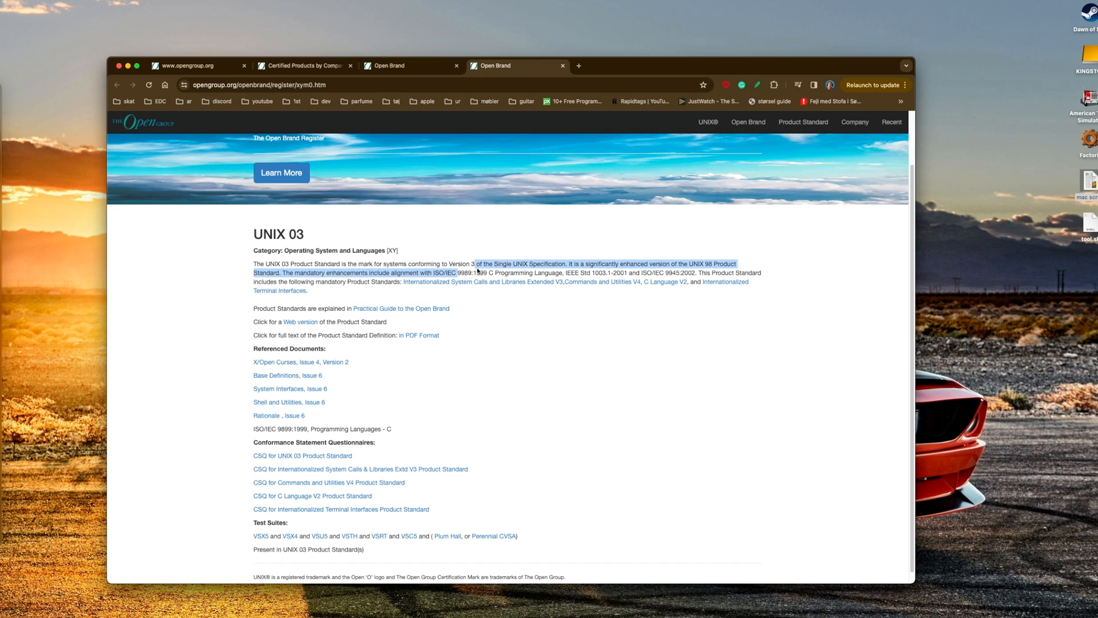
pyautogui.moveTo(475, 264); pyautogui.dragTo(561, 272)
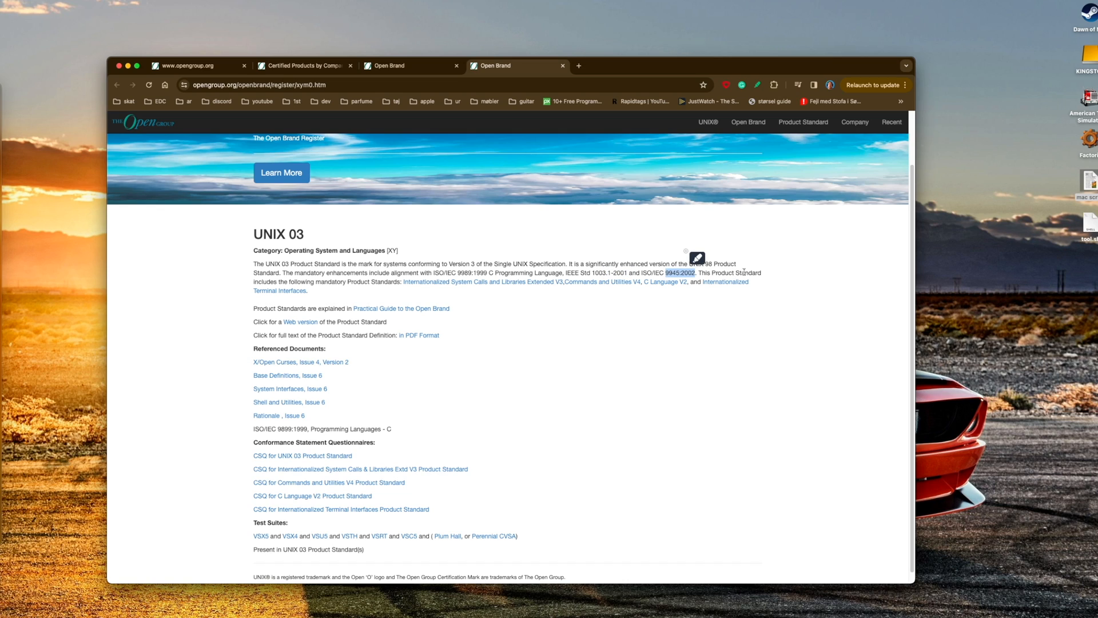
pyautogui.moveTo(342, 287)
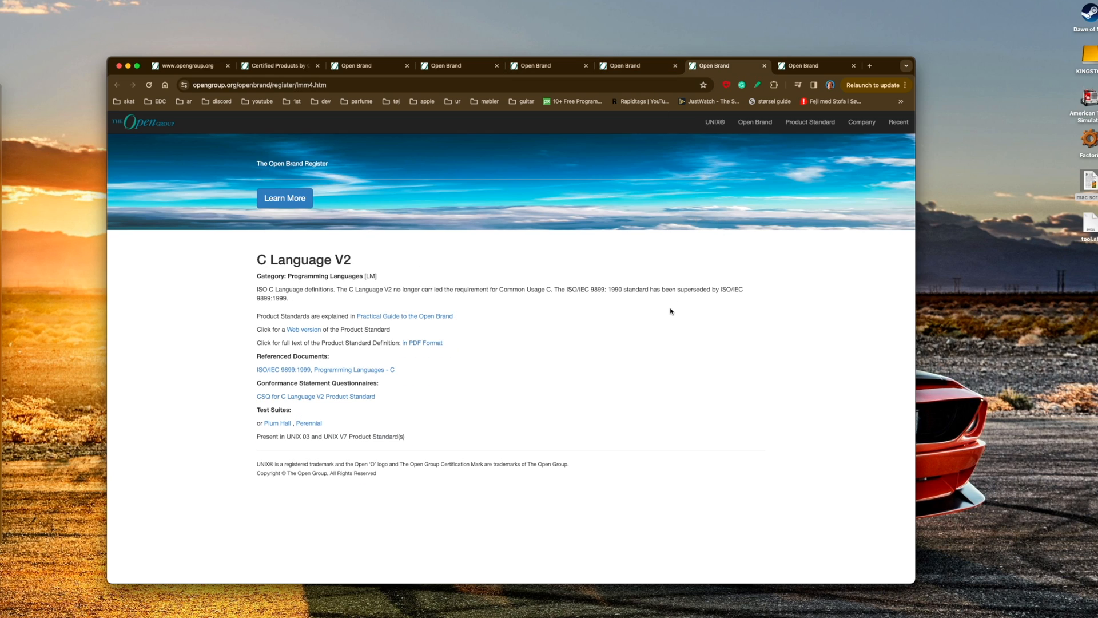
pyautogui.moveTo(676, 300)
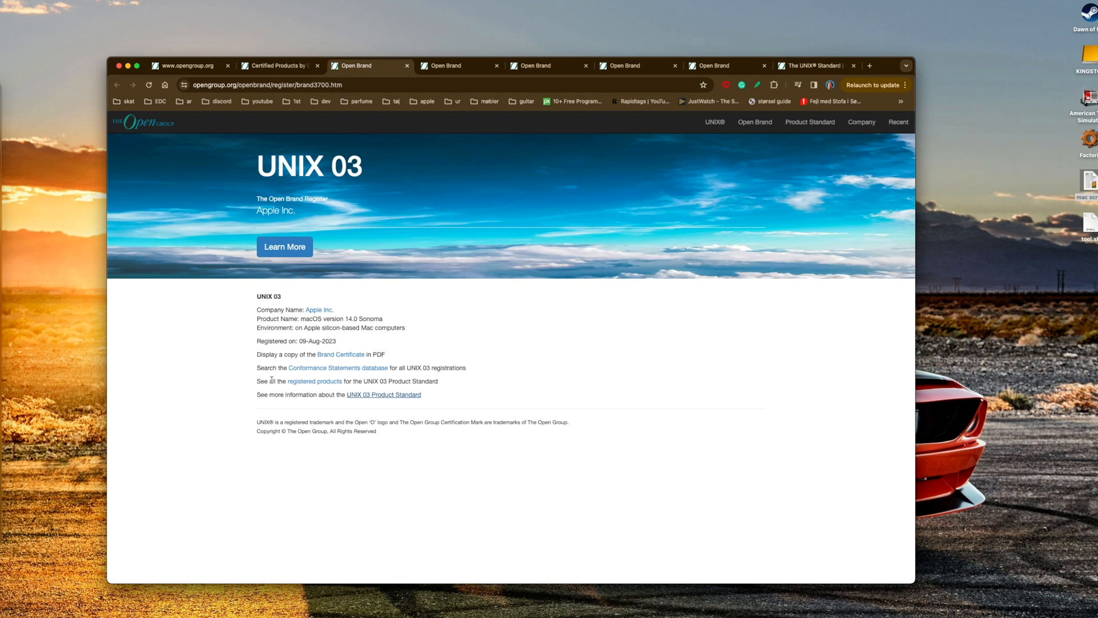
pyautogui.moveTo(582, 362)
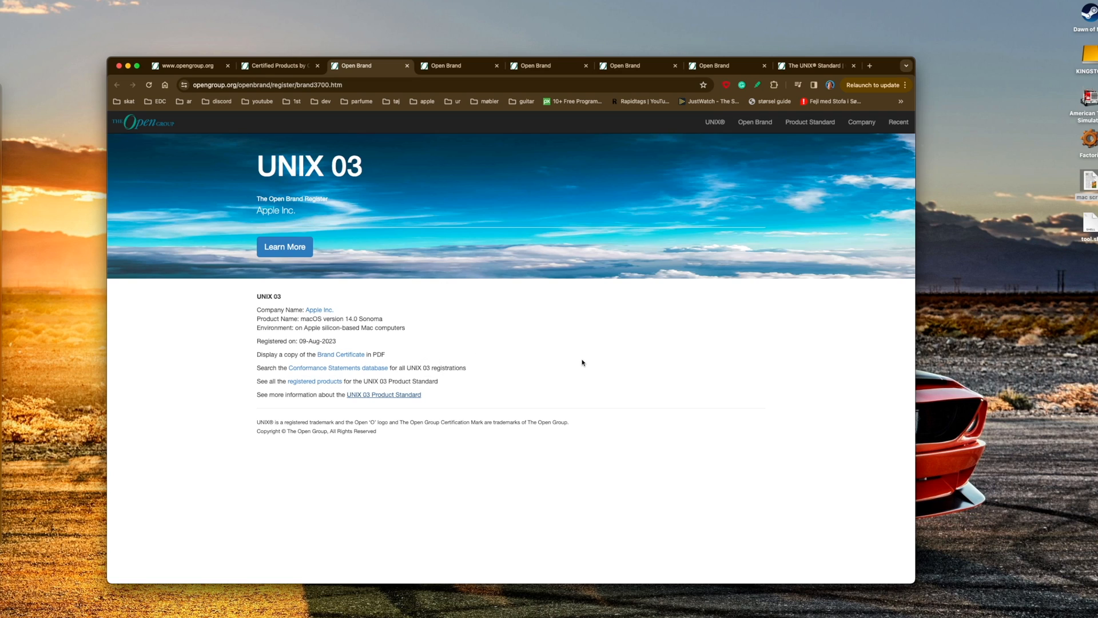
pyautogui.moveTo(452, 228)
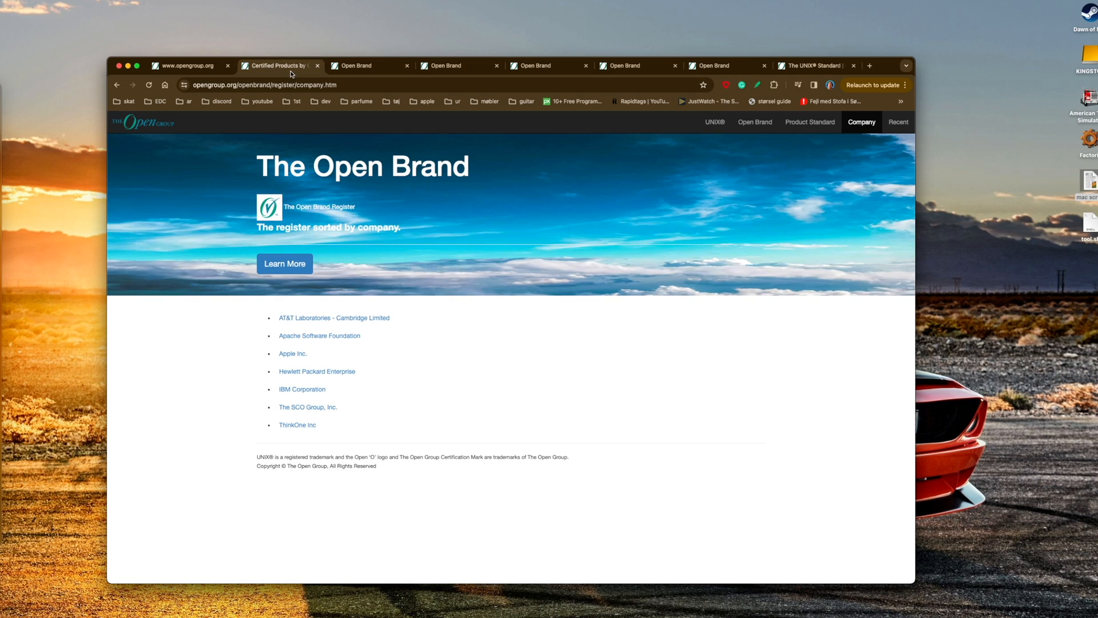
# Show the Open Brand register sorted by Product Standard
pyautogui.click(809, 122)
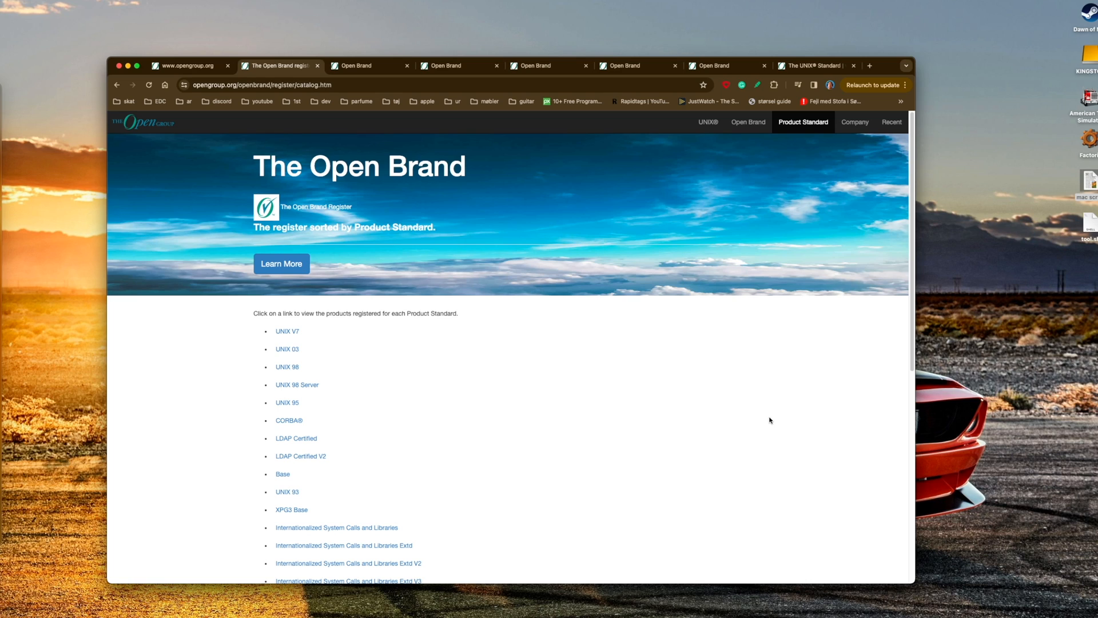
# Open the UNIX 03 product standard page and clear the text selection
pyautogui.click(287, 349)
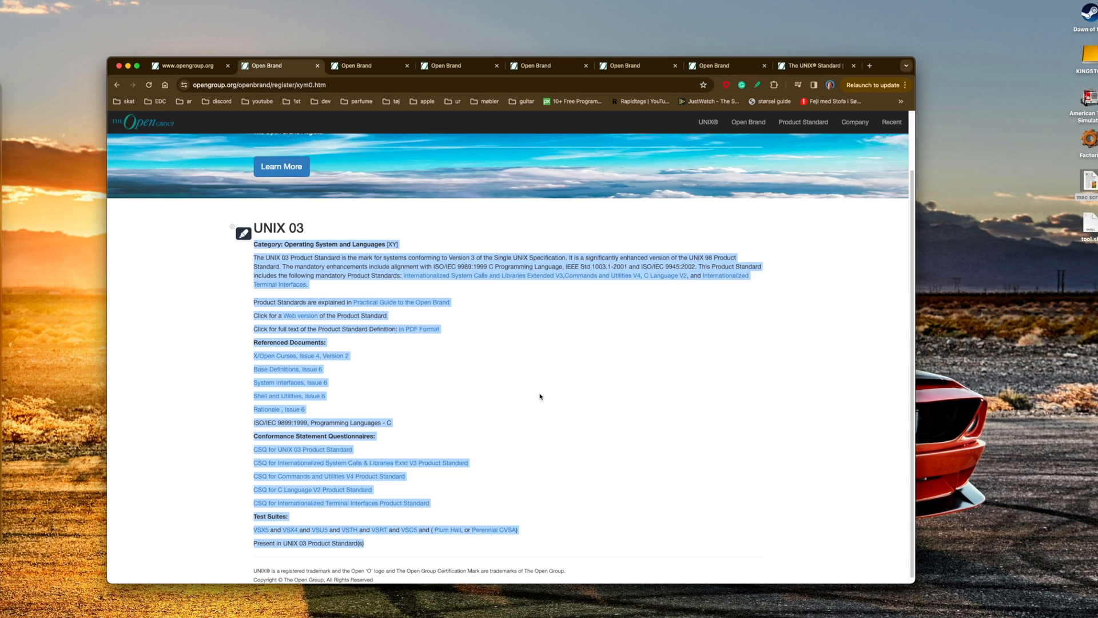
pyautogui.click(539, 397)
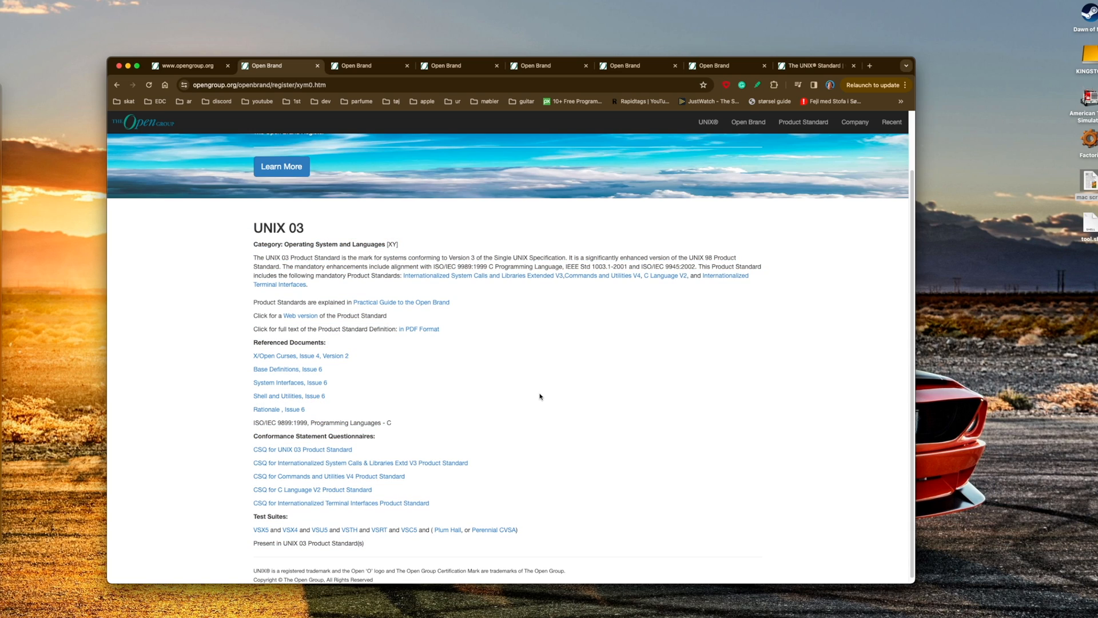